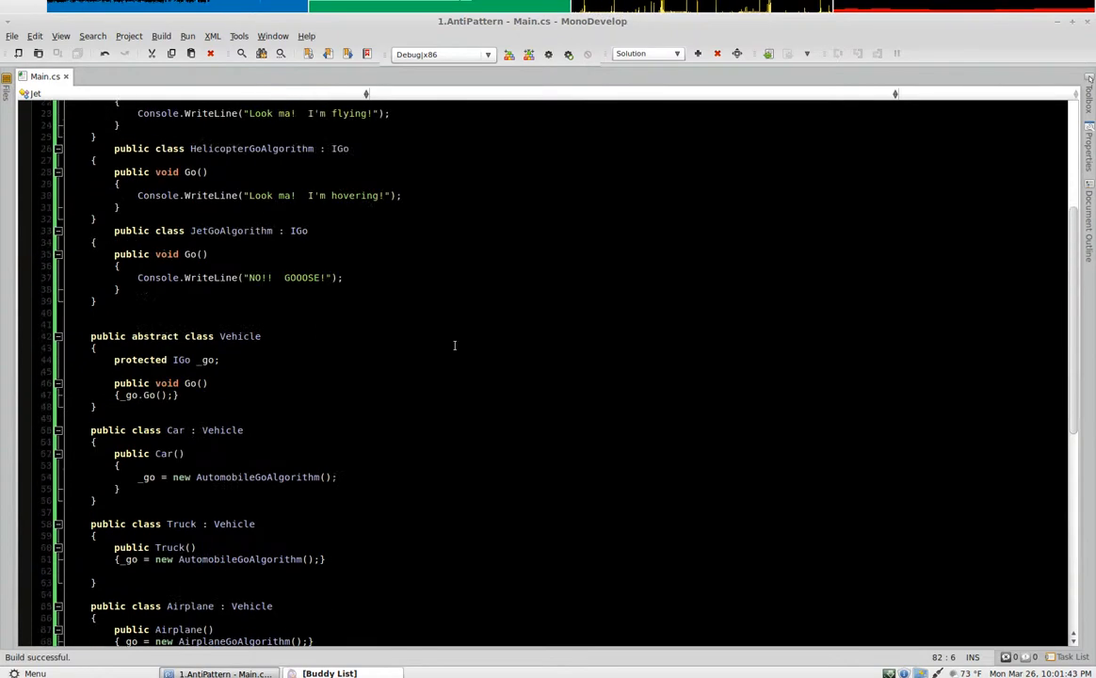
Step: Set a breakpoint on the first Car creation line inside Main
scroll(down, 3)
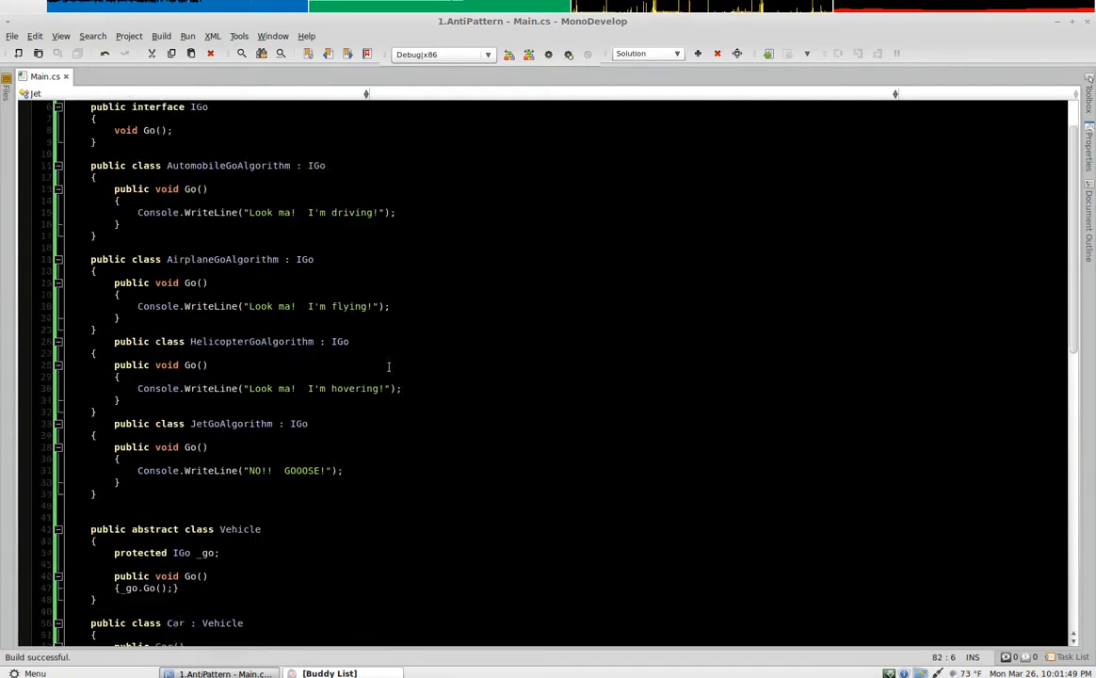
scroll(down, 3)
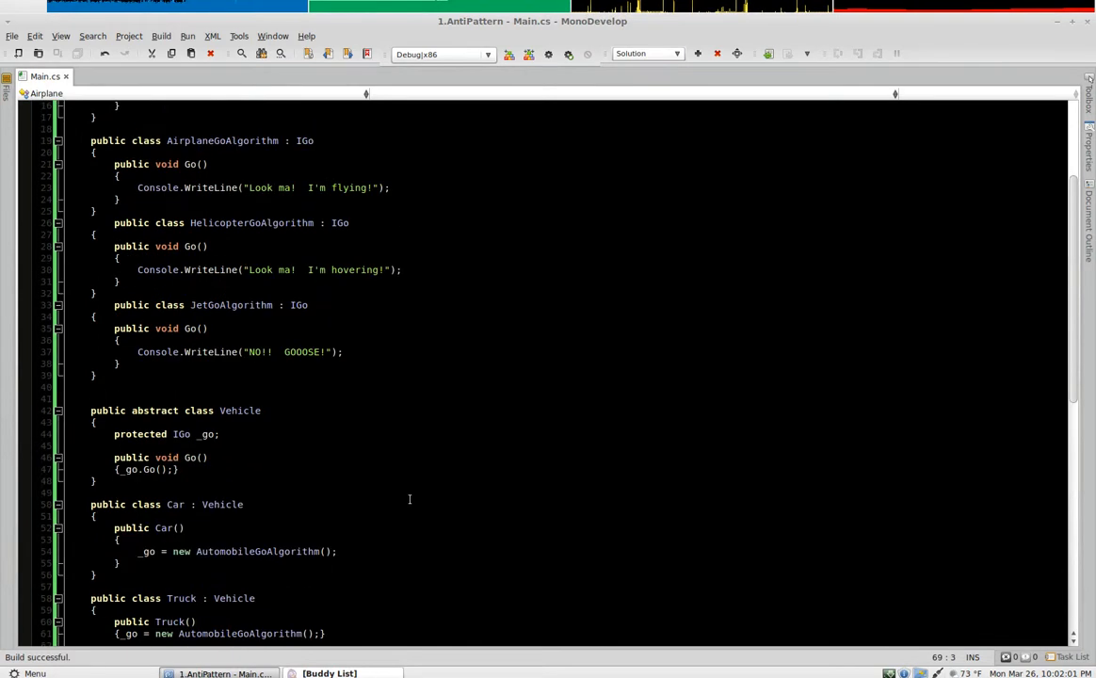
scroll(down, 3)
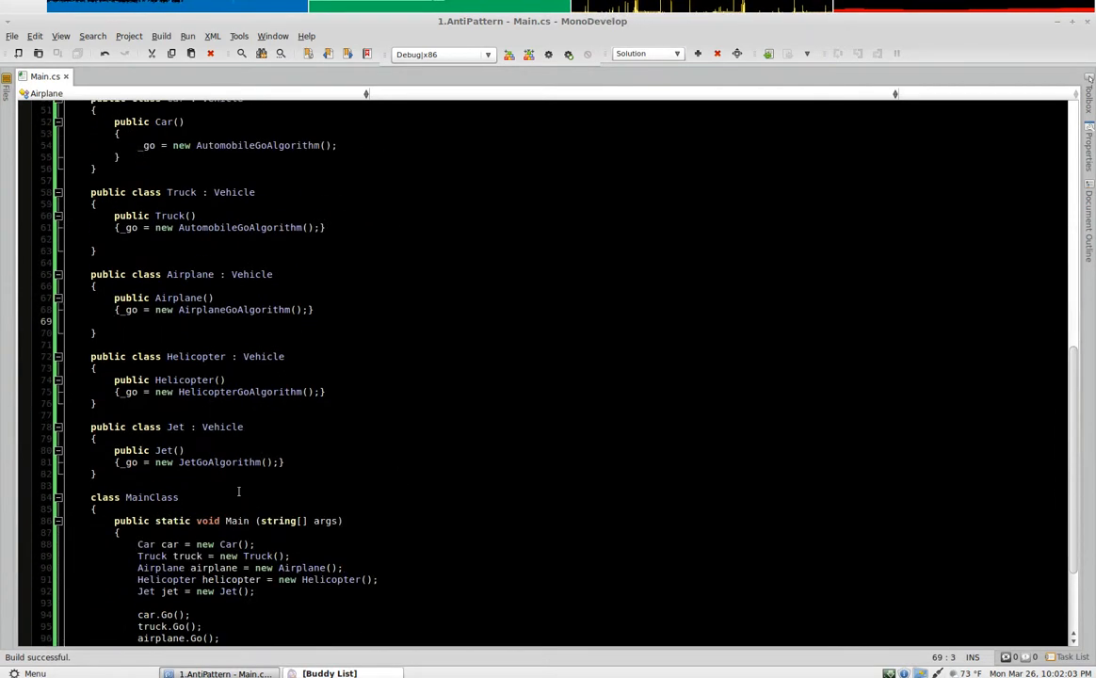
double_click(218, 462)
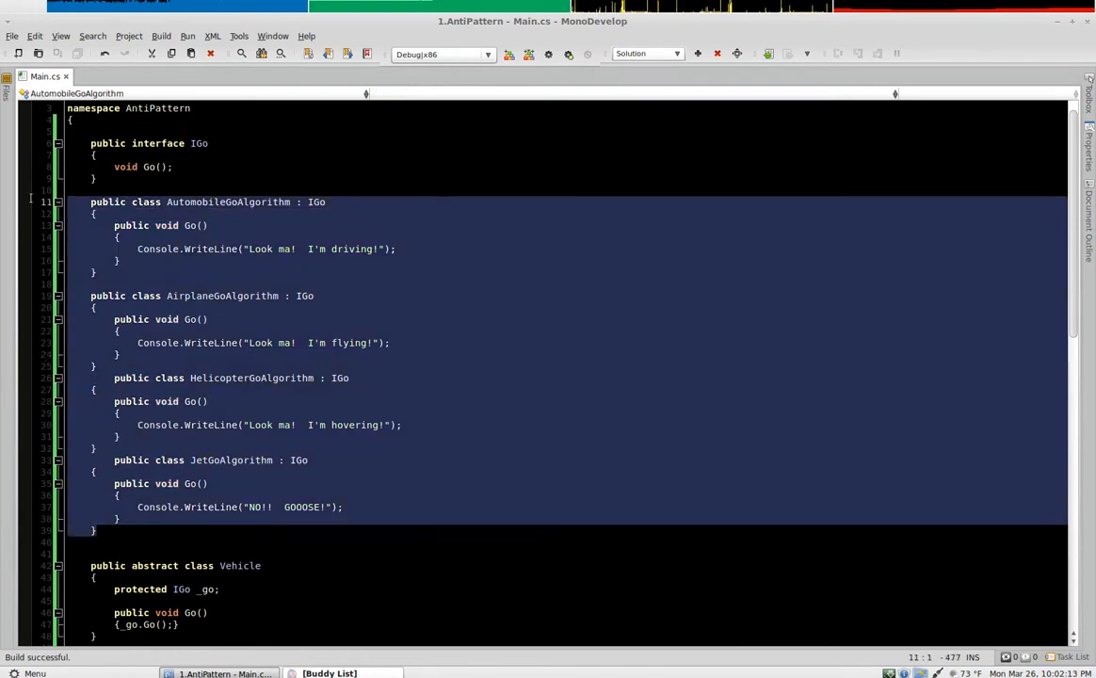
Step: Debug with F5, step into Vehicle.Go, then stop the debug session
scroll(down, 3)
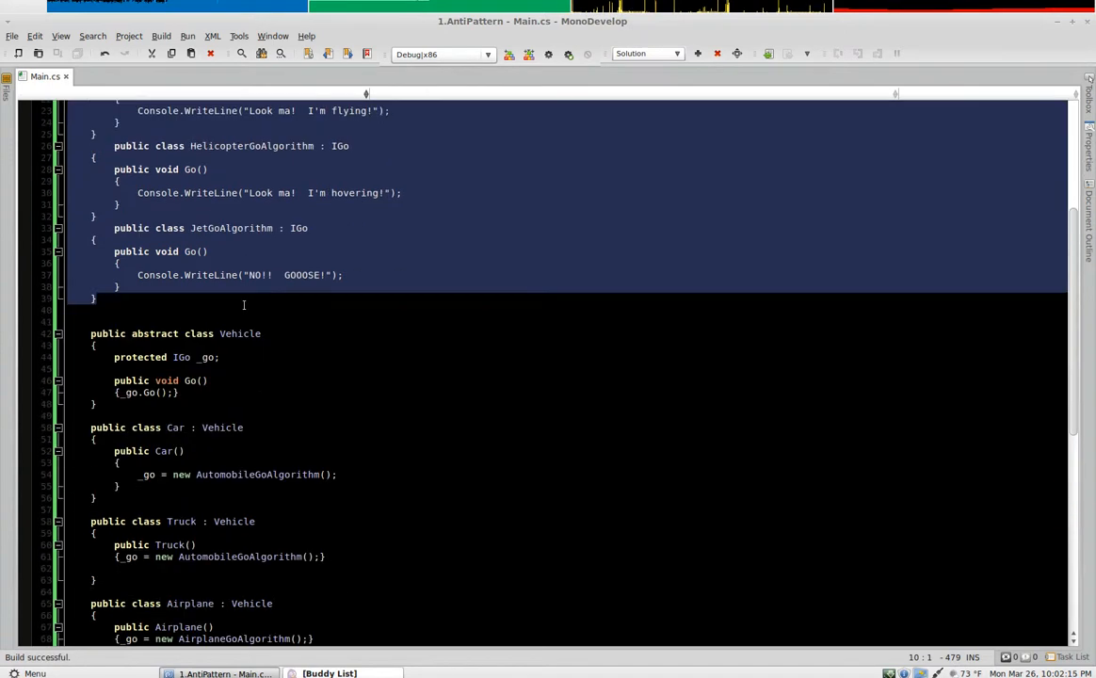
scroll(down, 3)
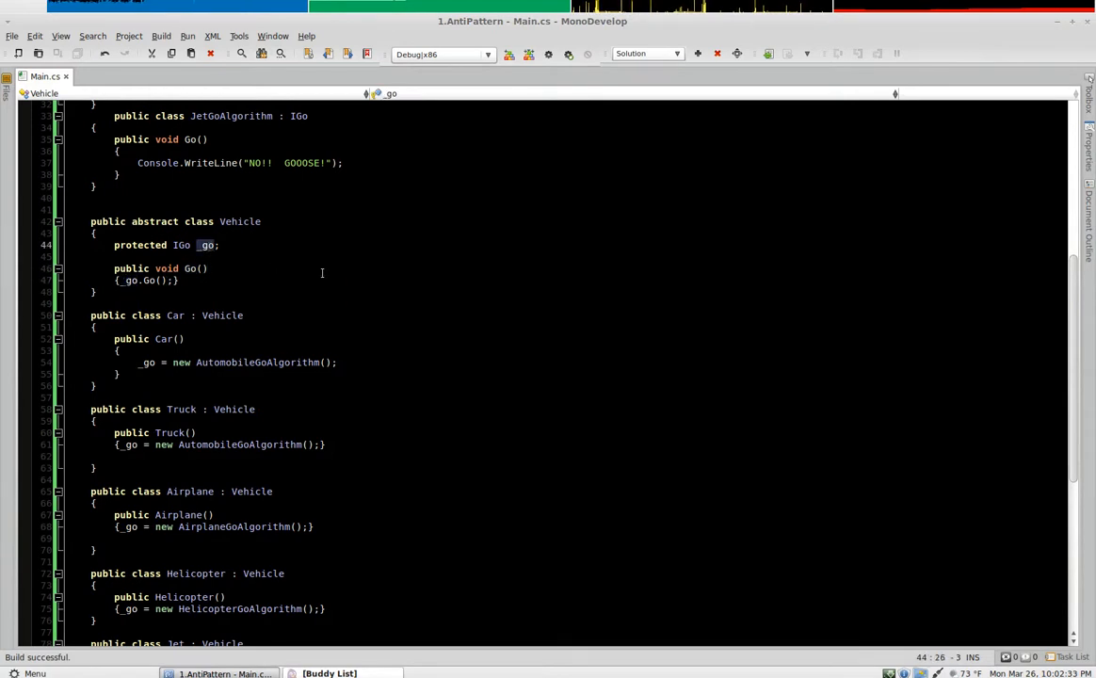
mouse_move(239, 275)
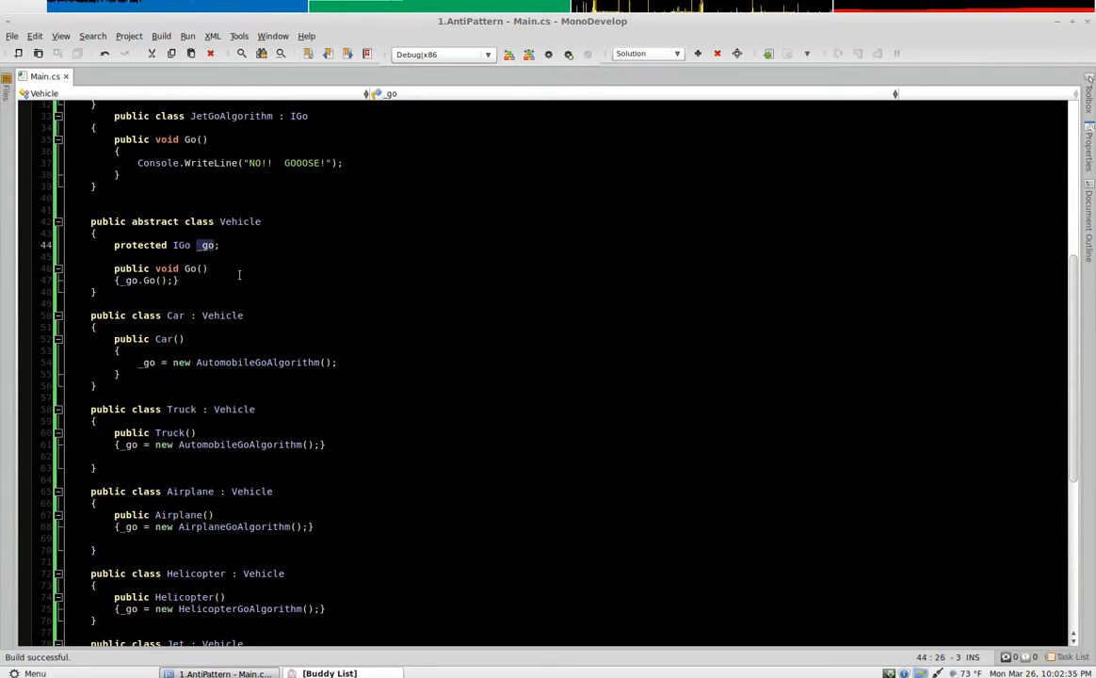
mouse_move(258, 368)
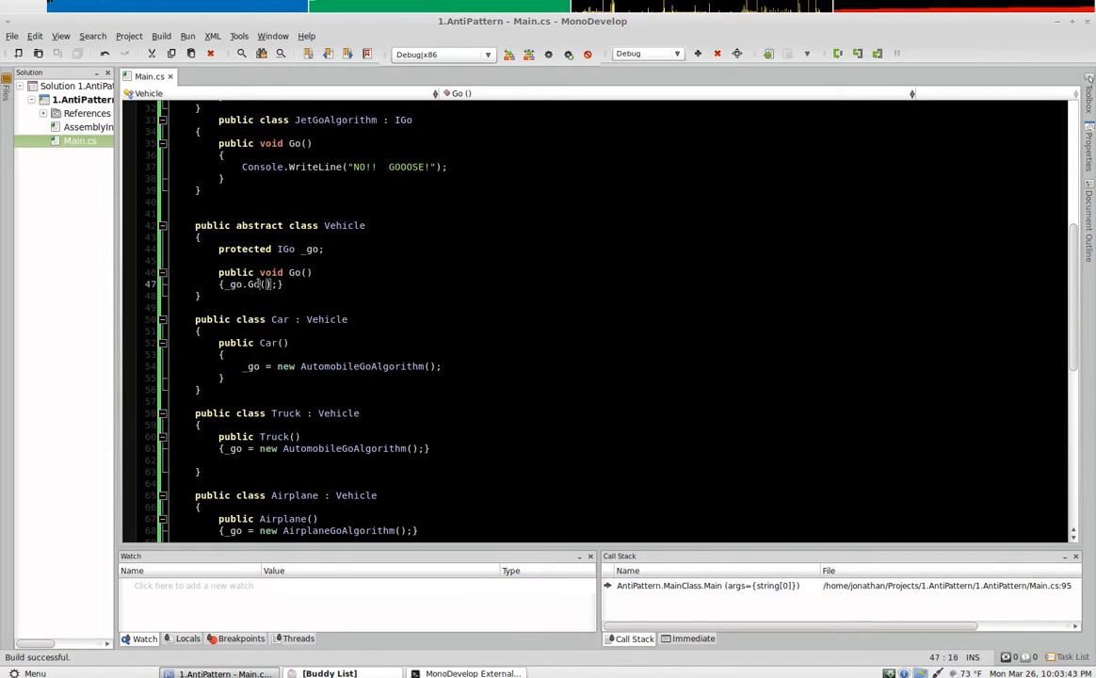
scroll(down, 3)
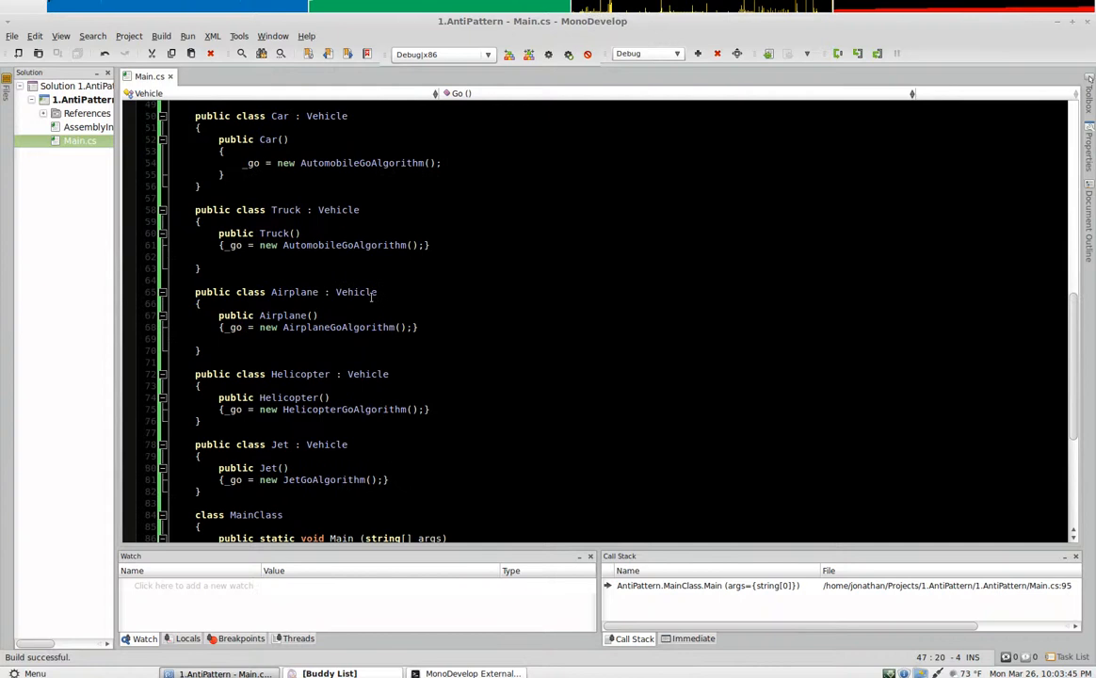
click(569, 53)
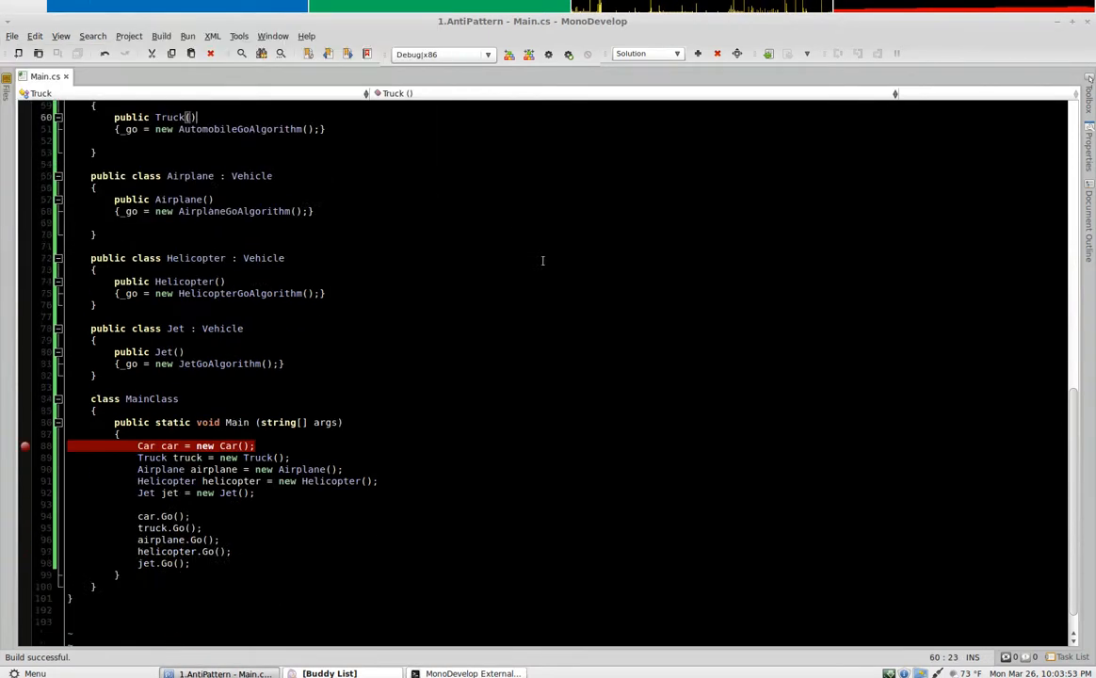
scroll(up, 3)
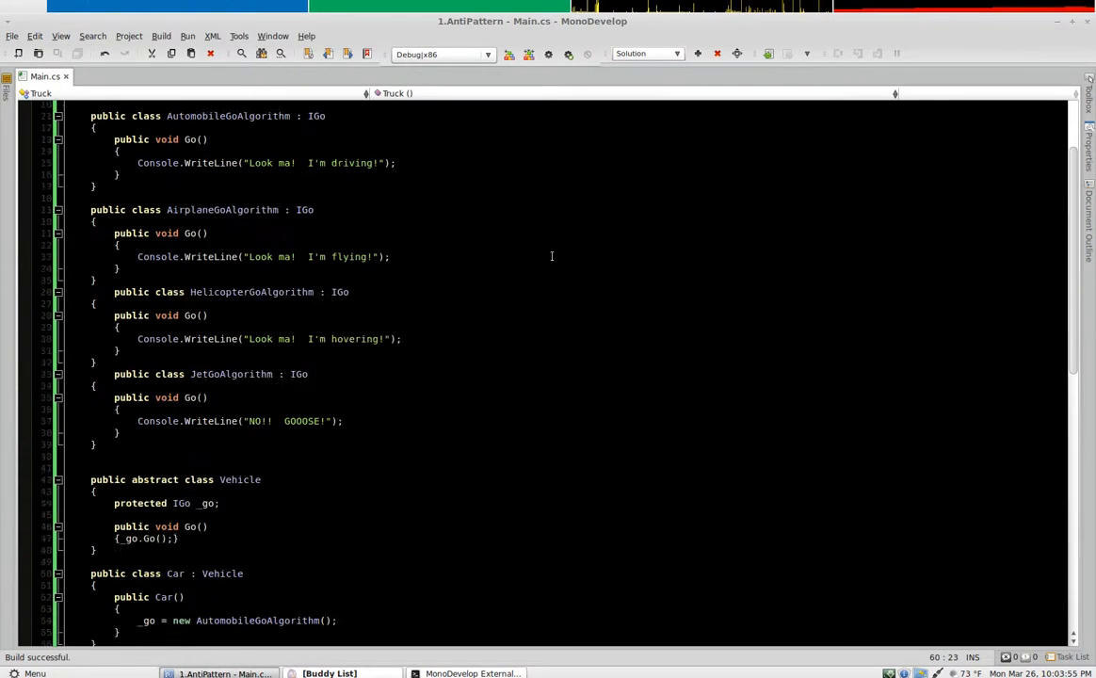
scroll(down, 3)
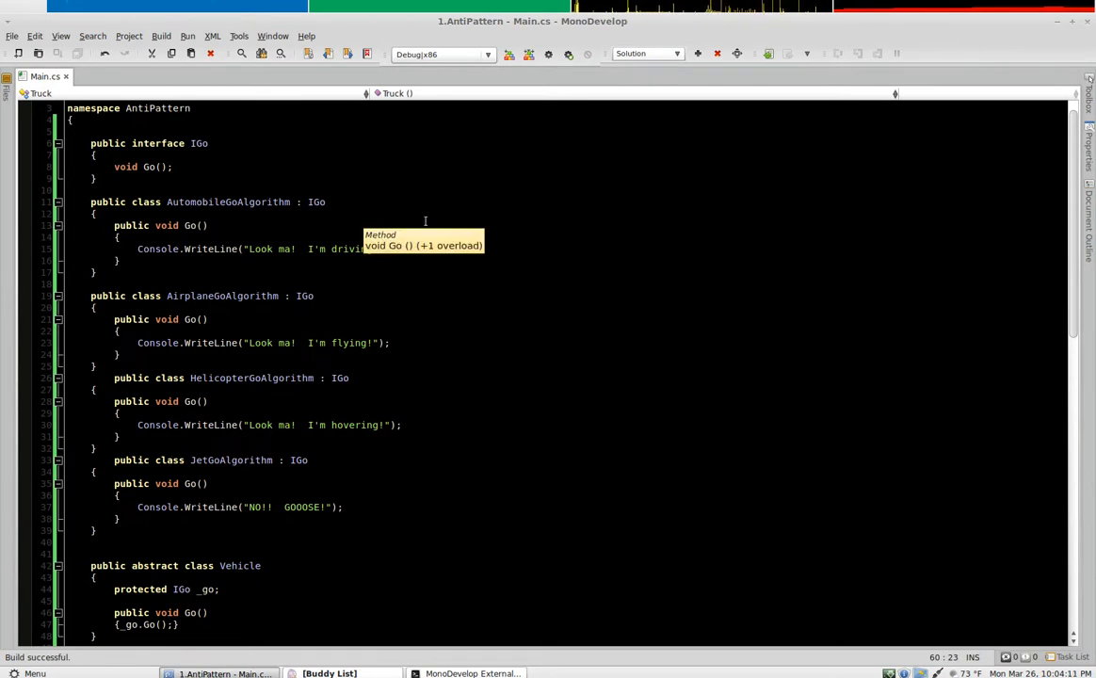
mouse_move(505, 294)
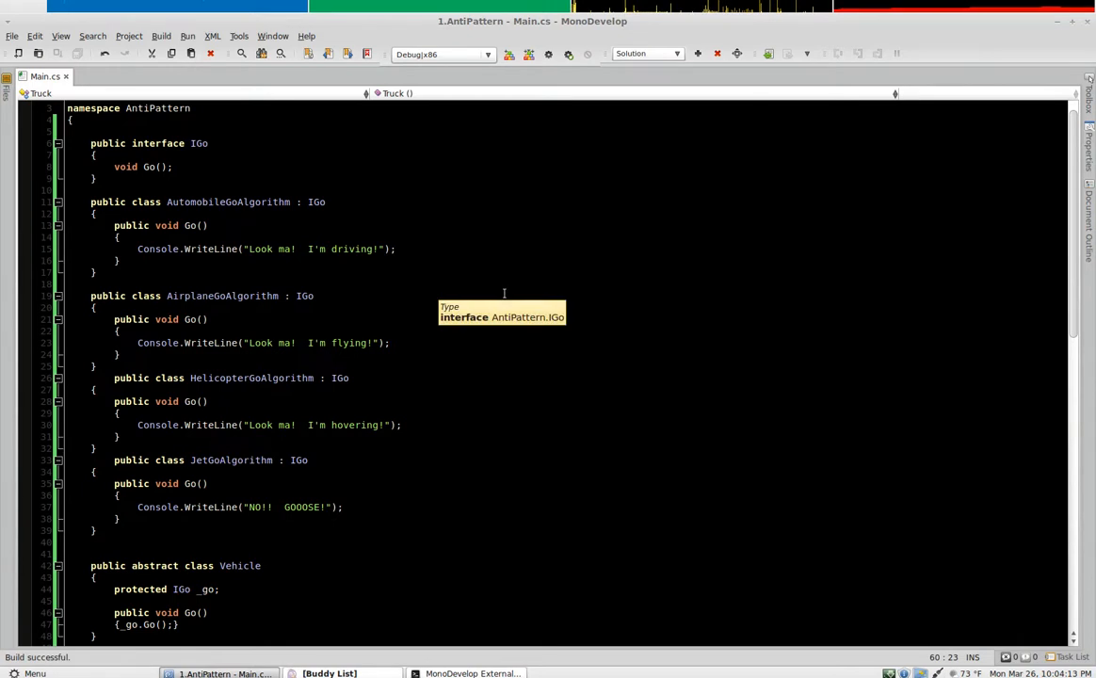
mouse_move(499, 285)
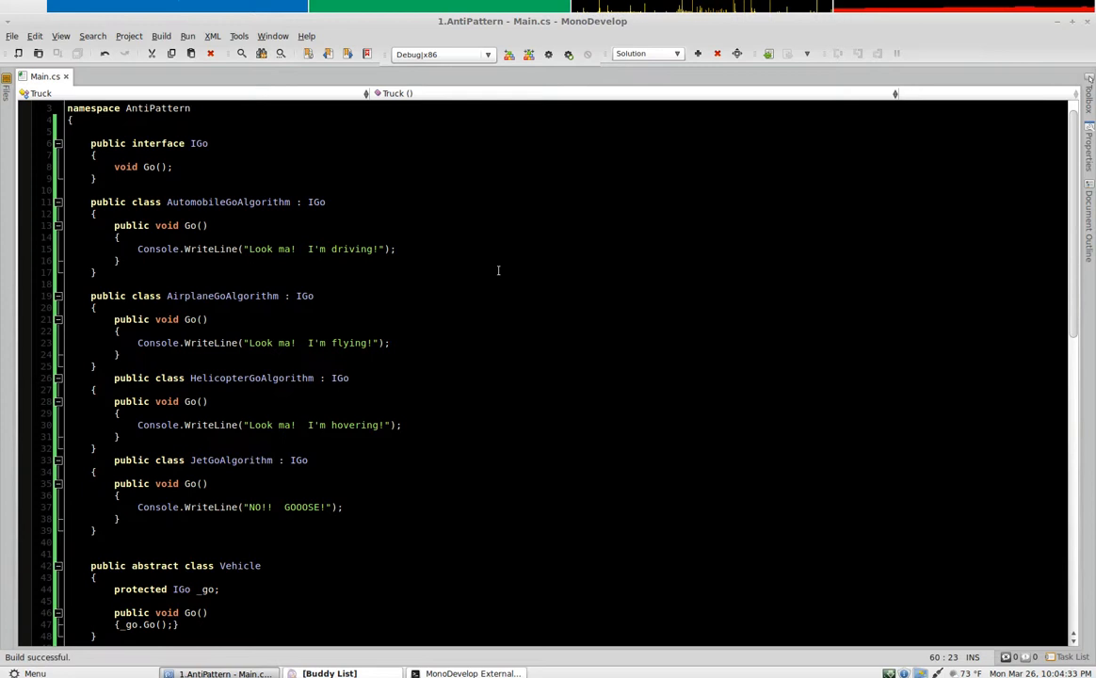
scroll(down, 3)
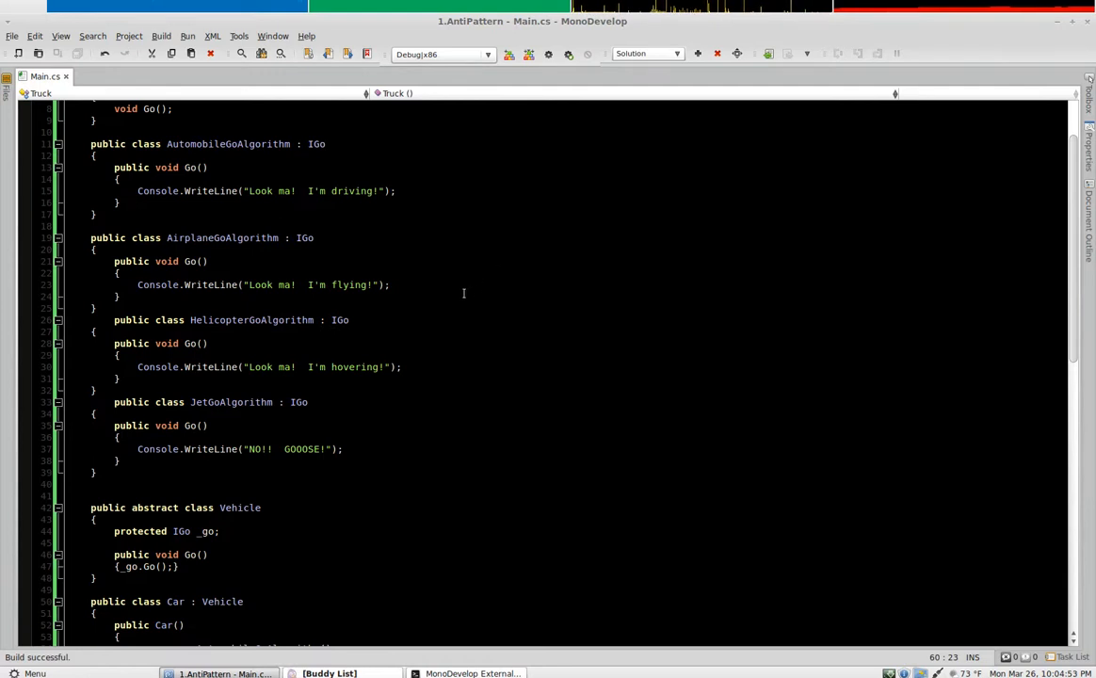
scroll(up, 3)
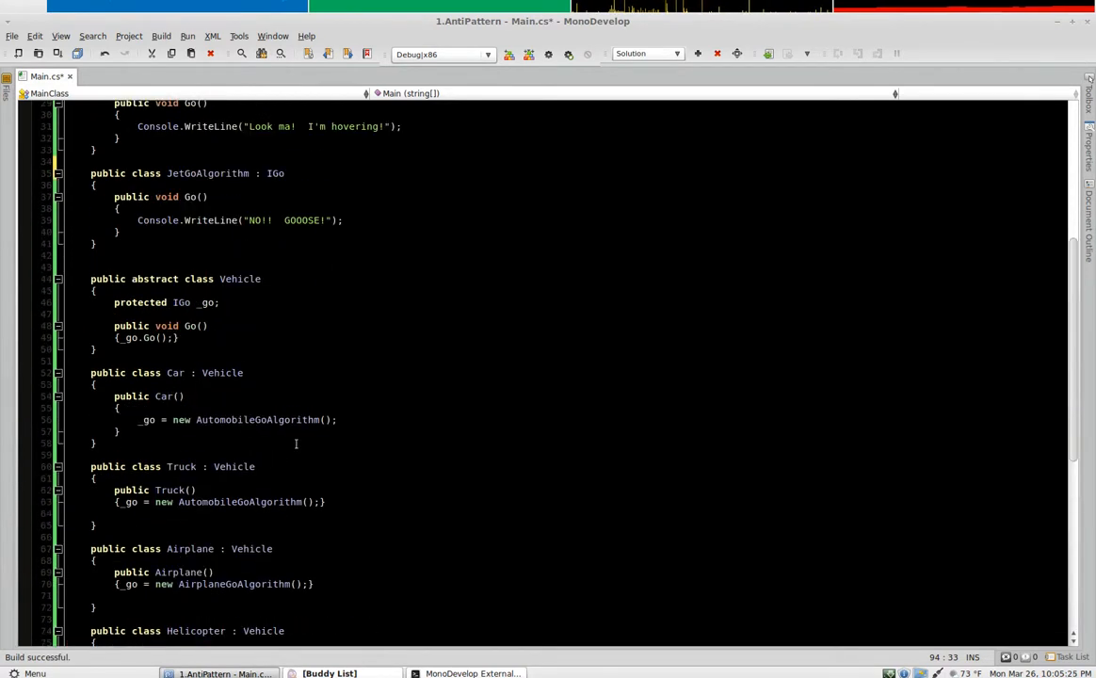
scroll(down, 3)
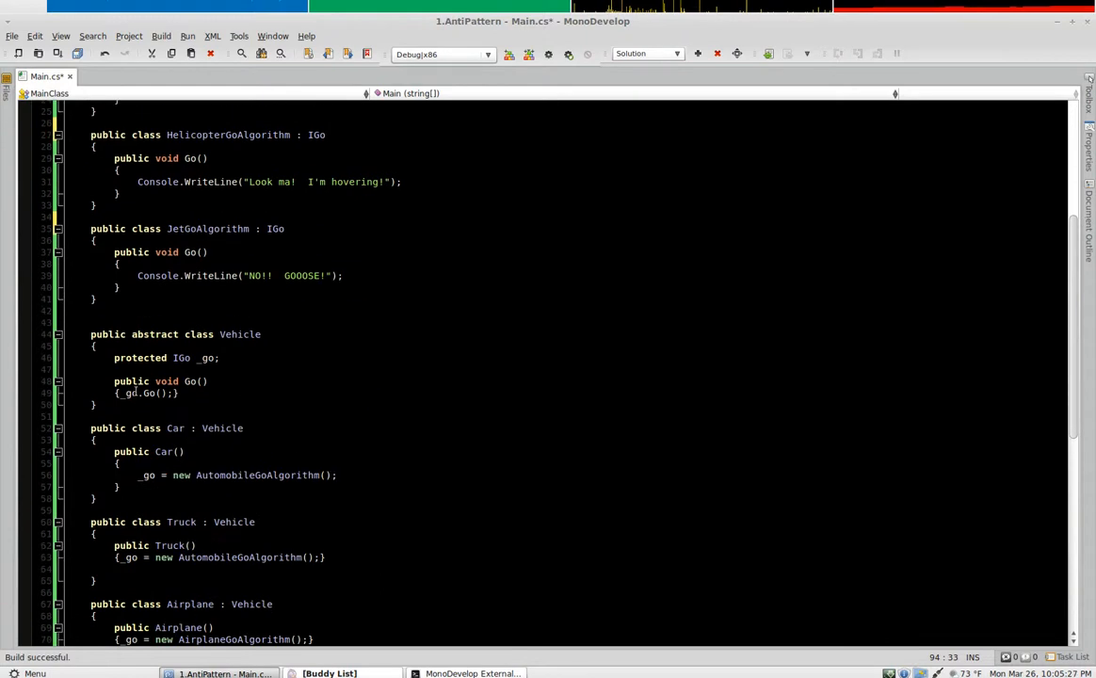
scroll(down, 3)
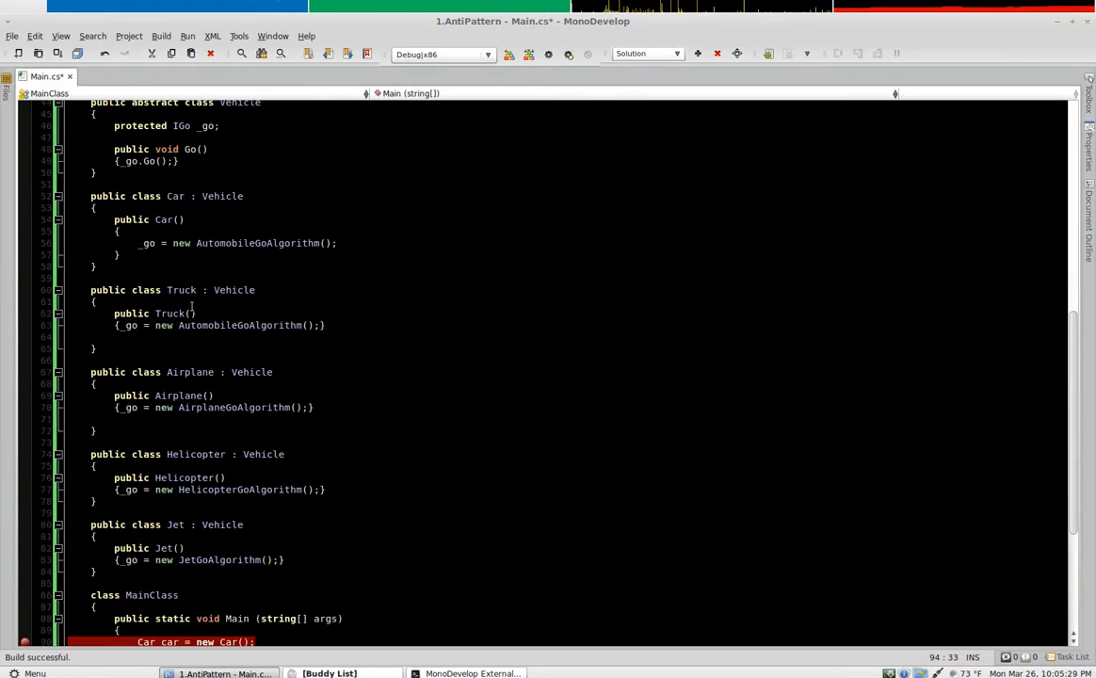
double_click(181, 290)
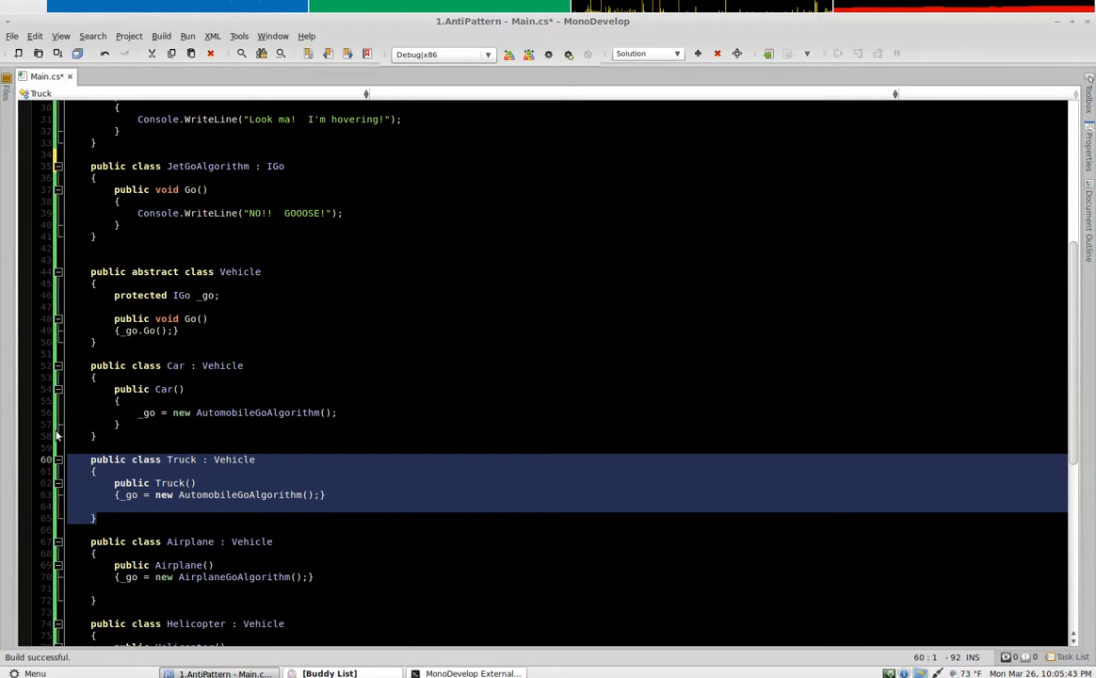
scroll(down, 3)
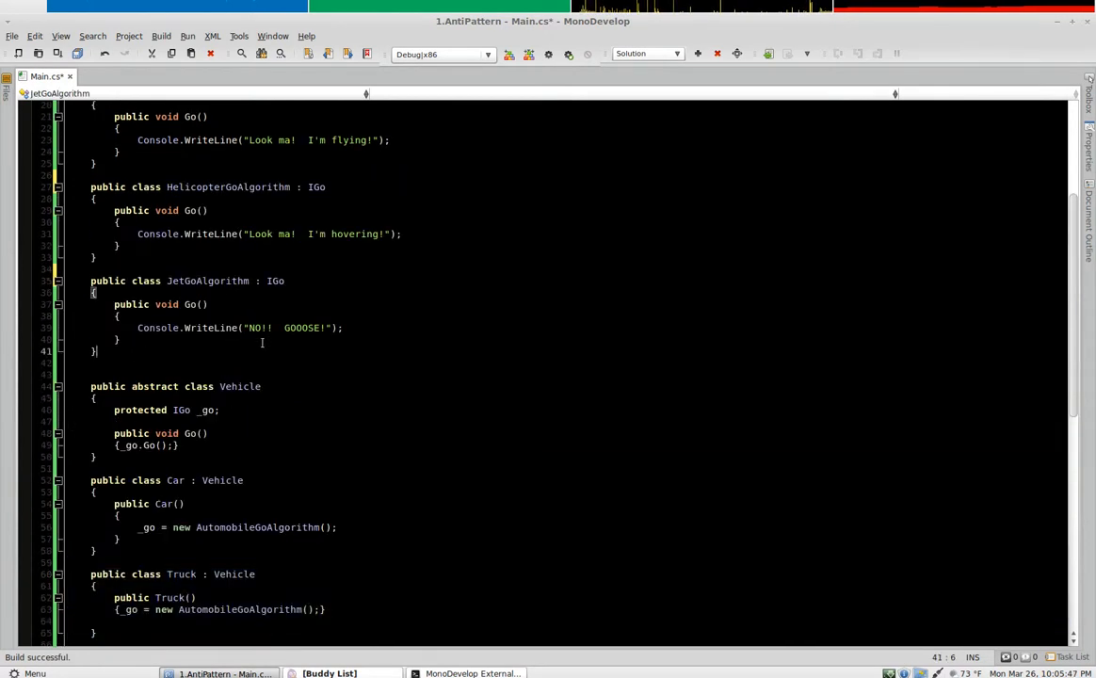
Step: Declare public class TowingGoAlgorithm : IGo below JetGoAlgorithm
text(publi)
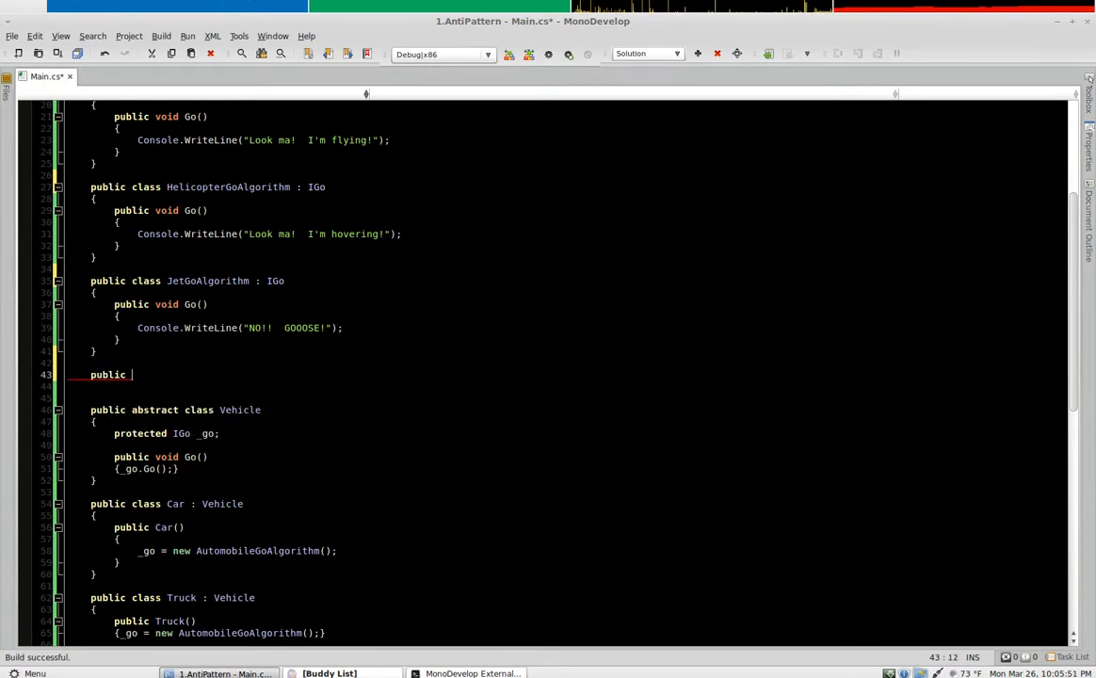
text(class TowingGo)
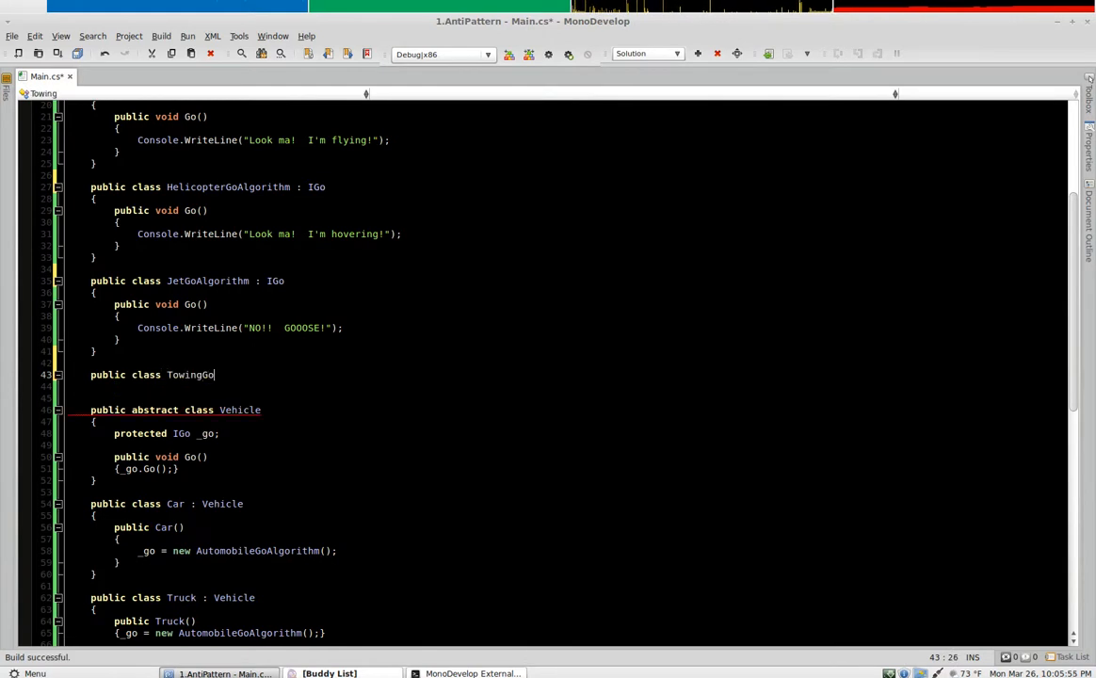
text(Algori)
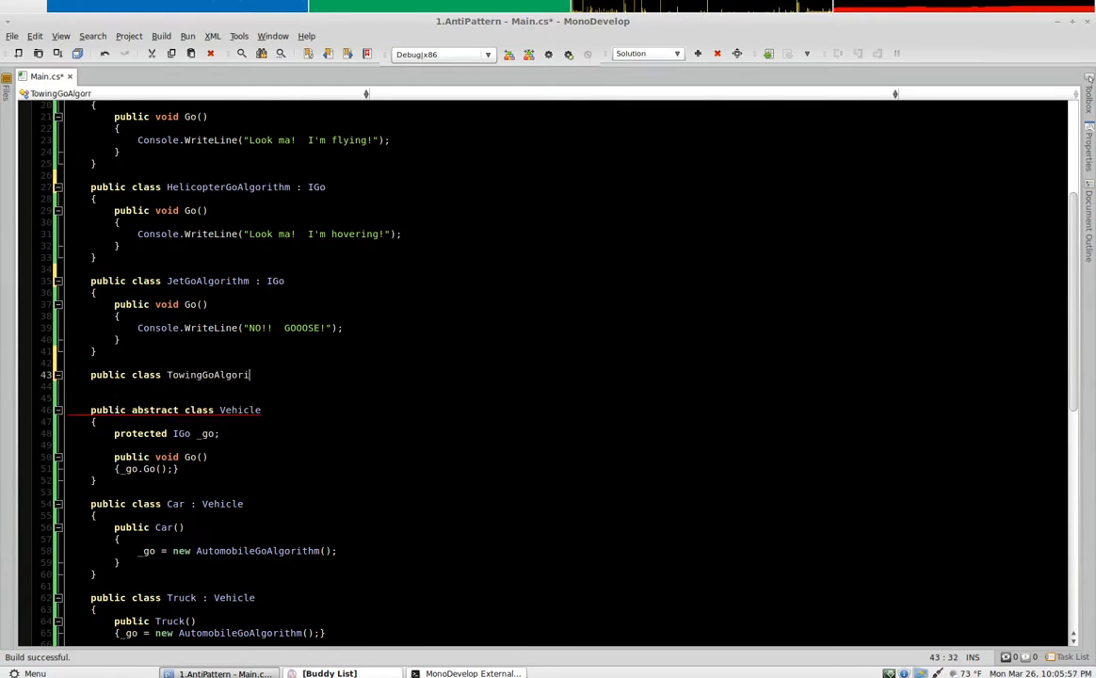
text(thm()
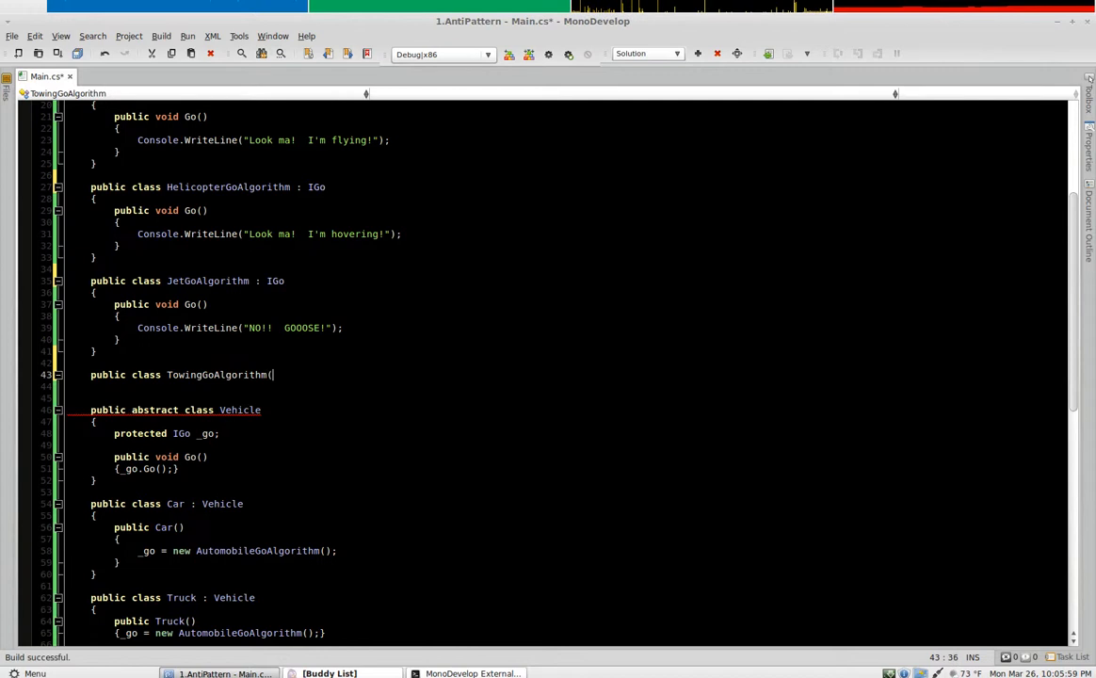
key(BackSpace)
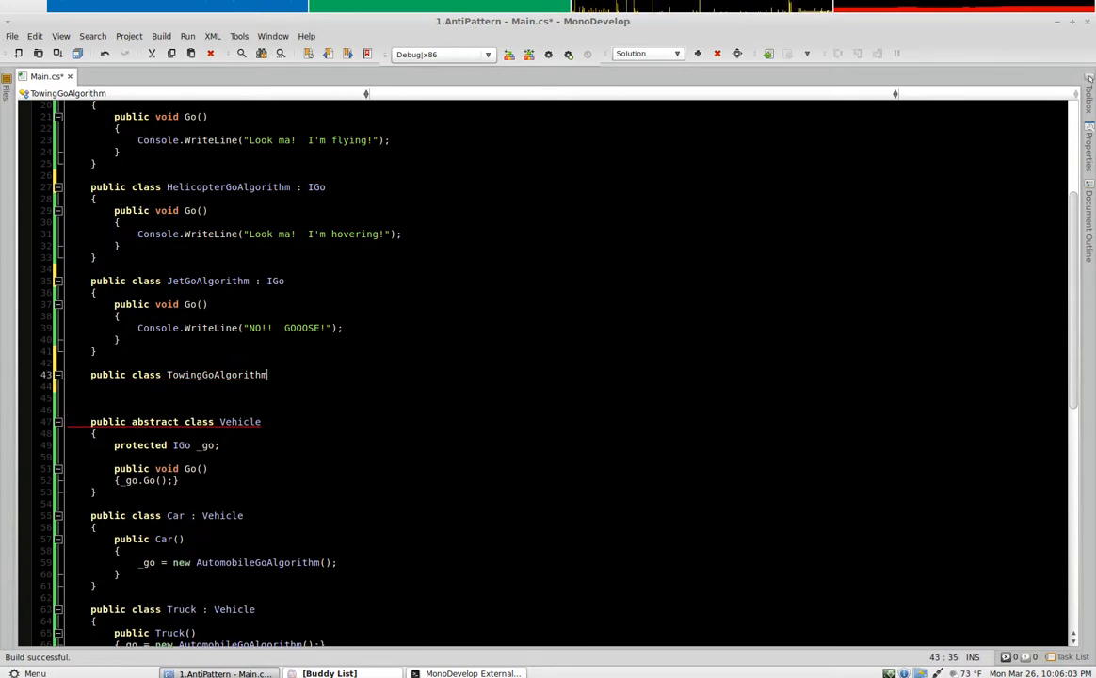
text(:IGo)
click(230, 387)
text({)
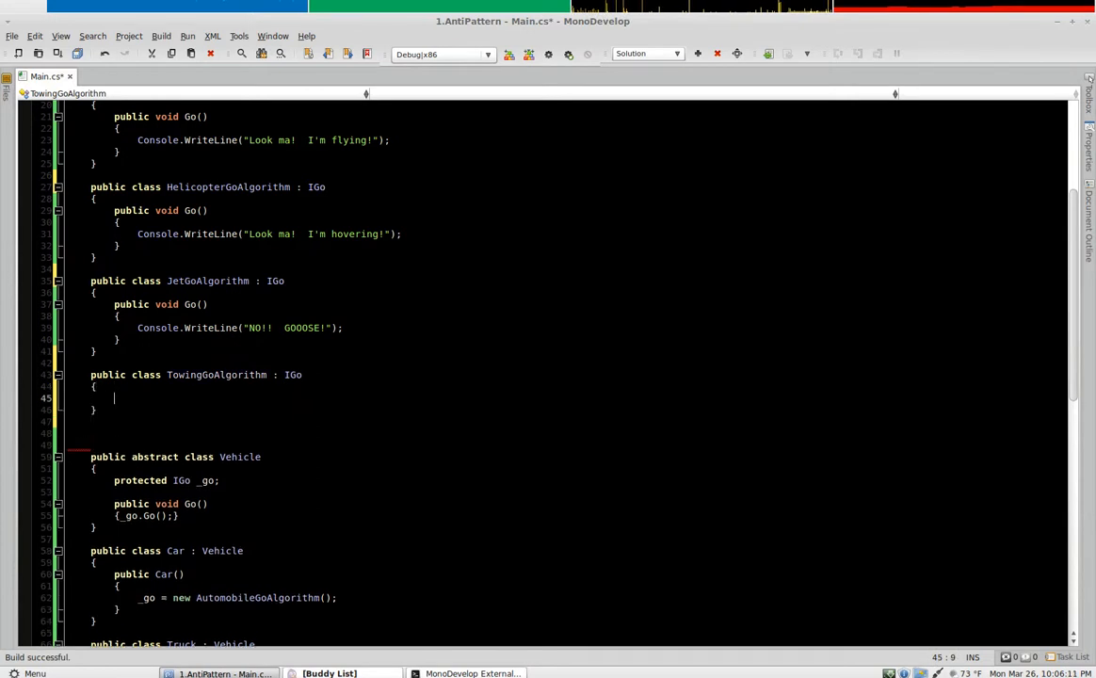
Step: Give it a public Go() method calling Console.WriteLine("Look ma! I'm towing!")
text(public void Go)
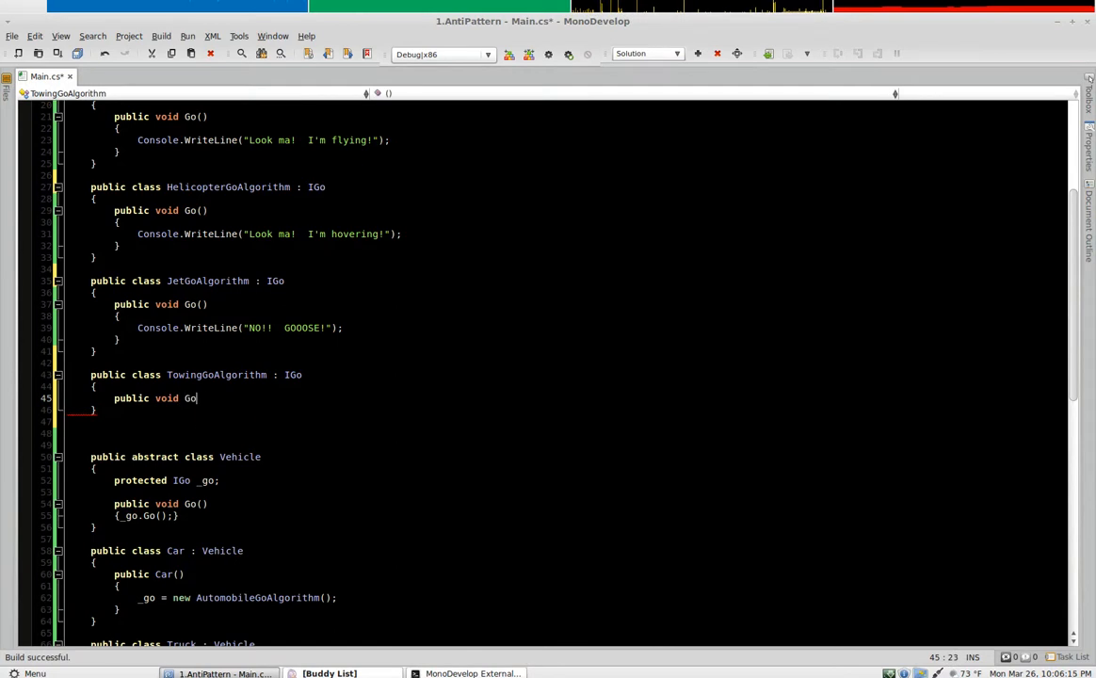
text(())
text({)
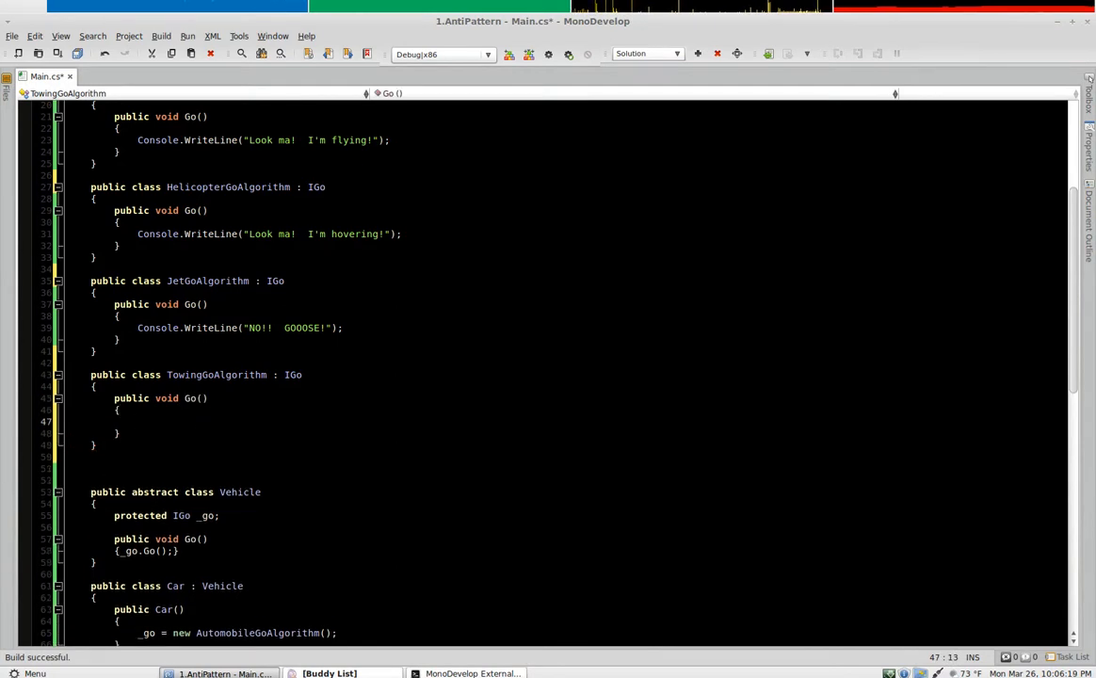
text(Console.Write)
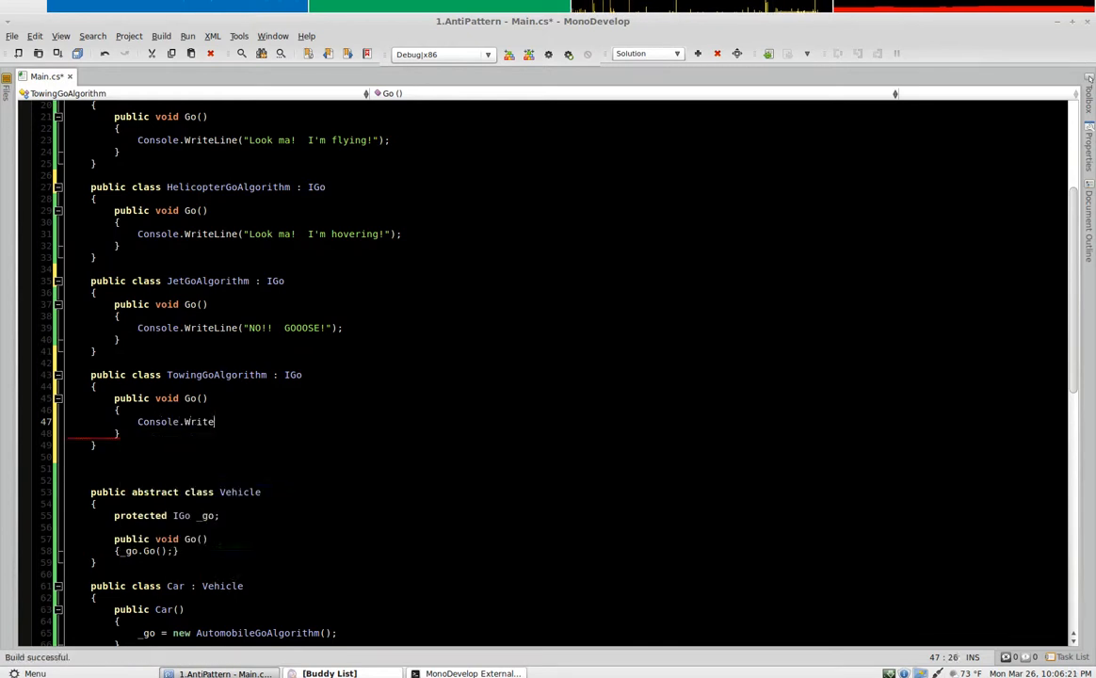
text(Line)
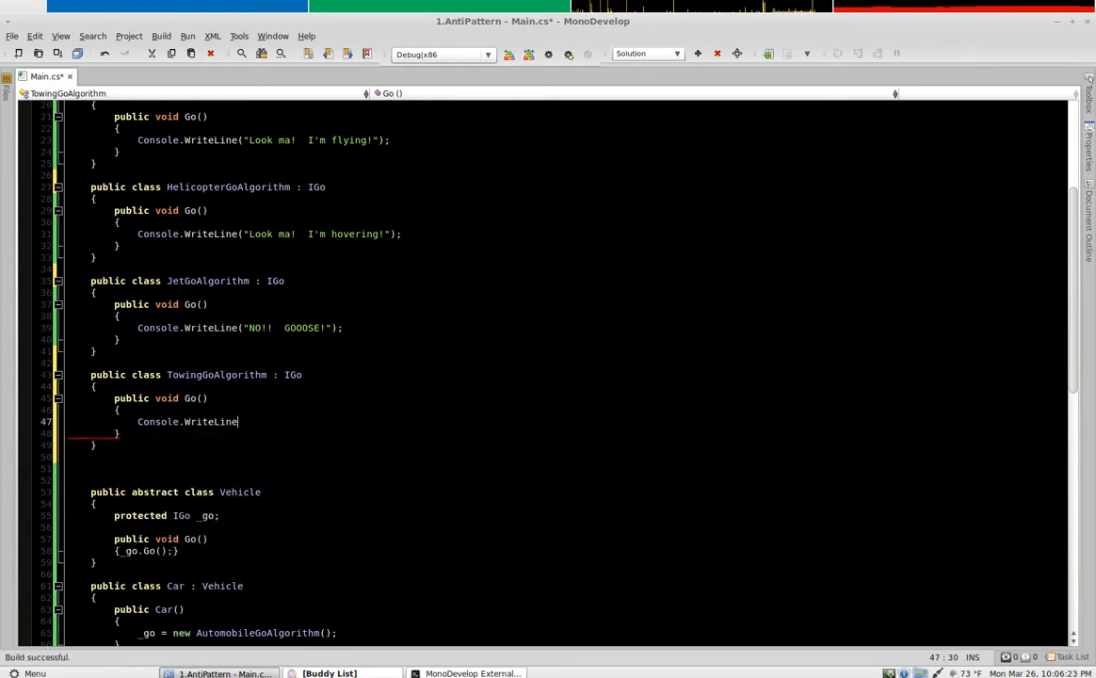
text(("Look ma!  I'm towing!");)
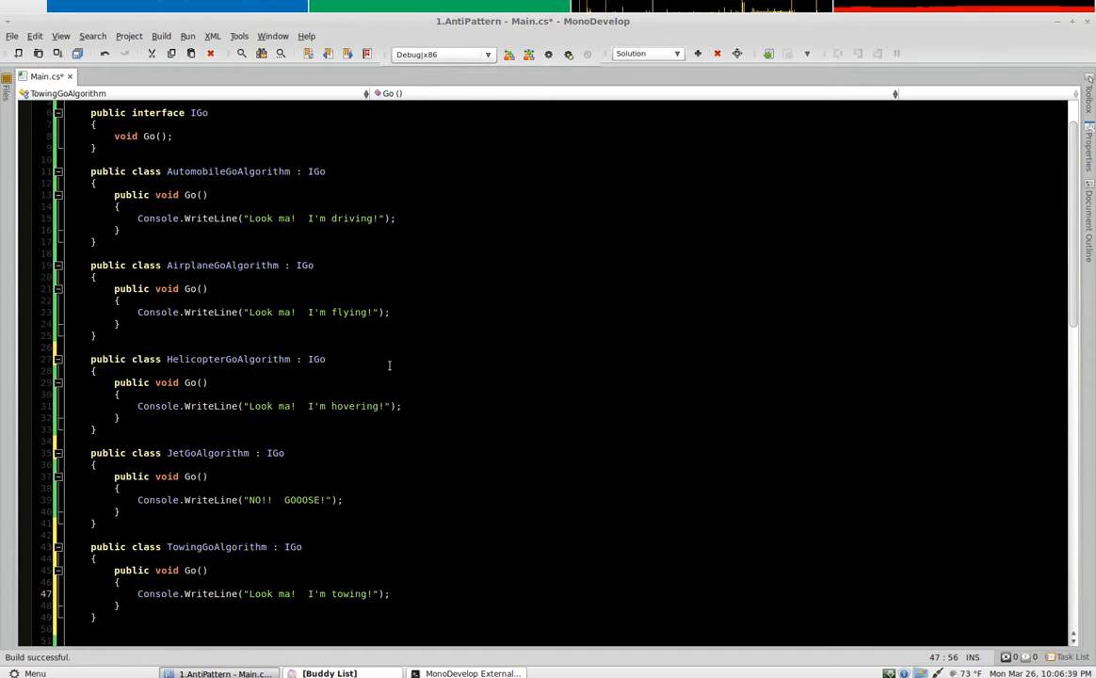
click(229, 547)
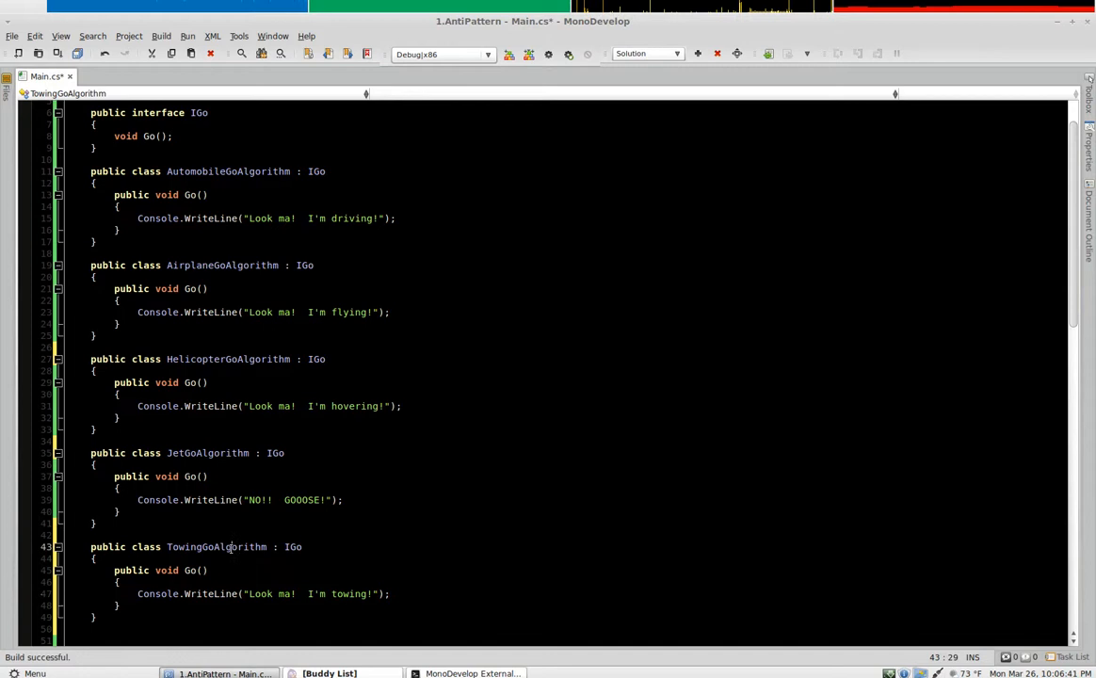
double_click(215, 547)
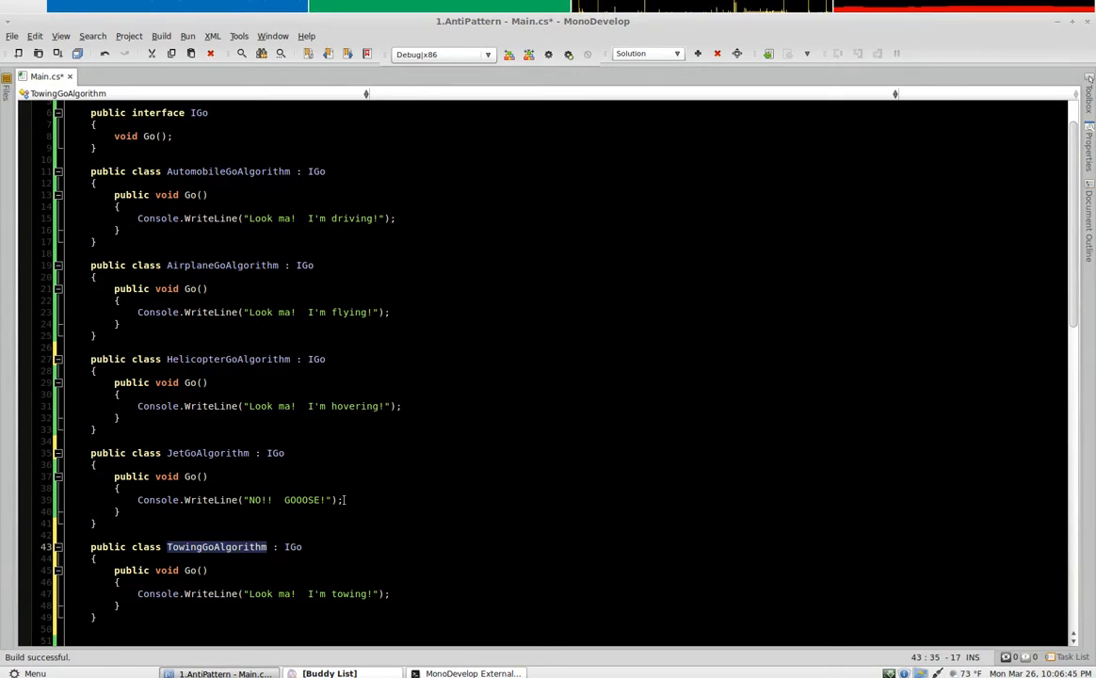
scroll(down, 3)
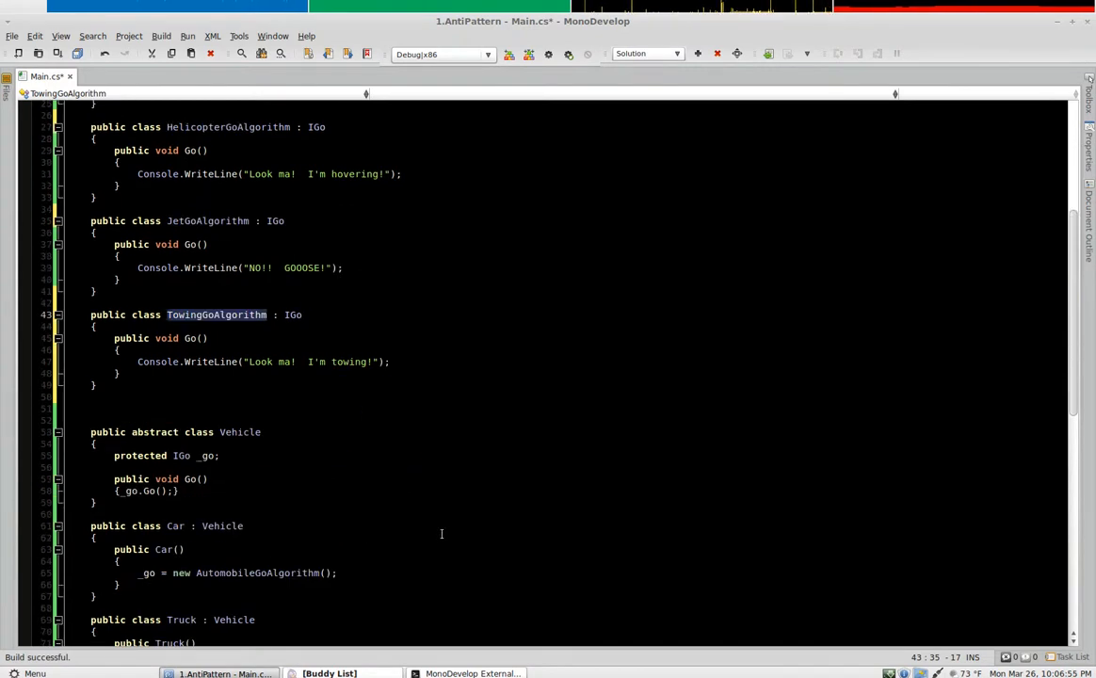
scroll(down, 3)
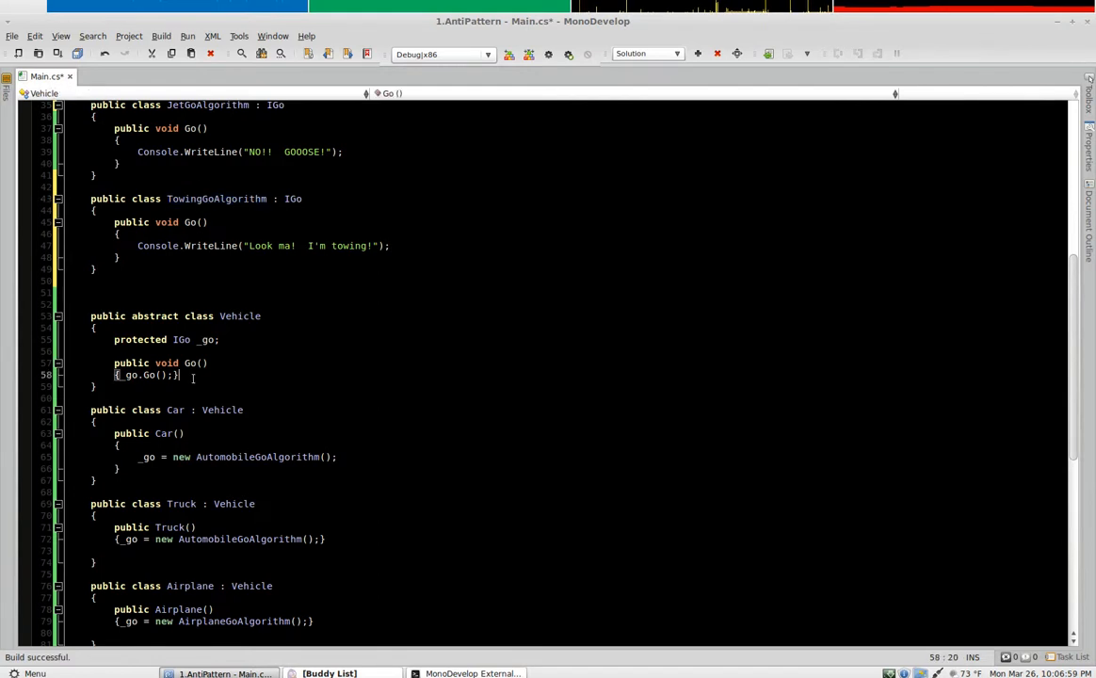
Step: Add public void Go(IGo go) { go.Go(); } below Vehicle's existing Go method
text(public void)
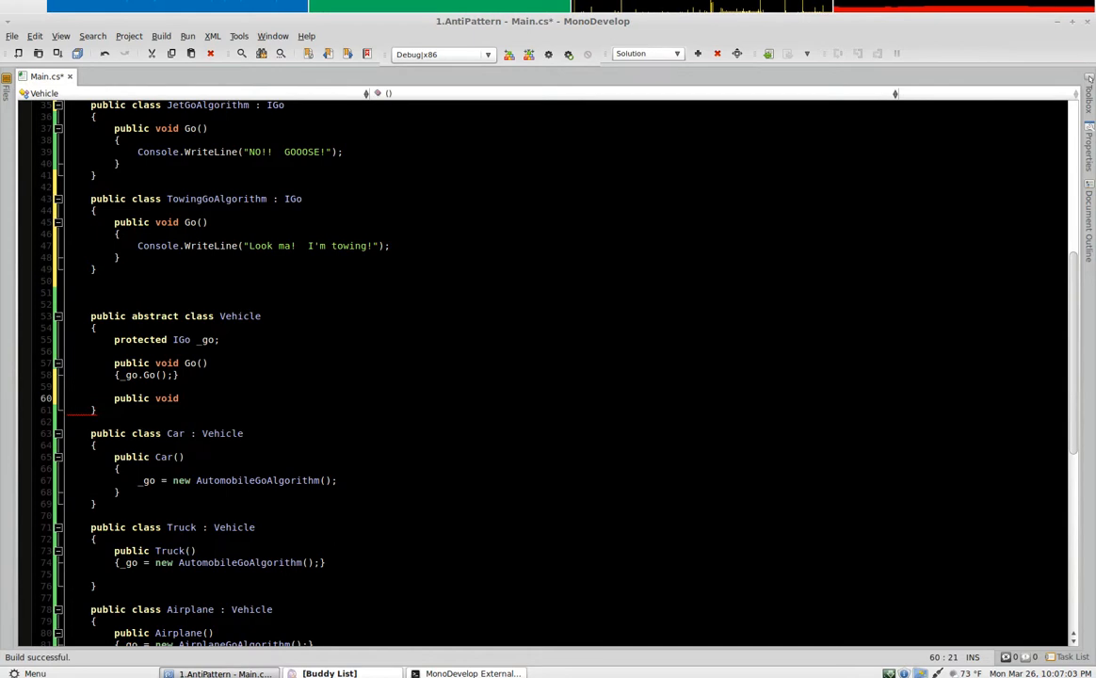
text(Go)
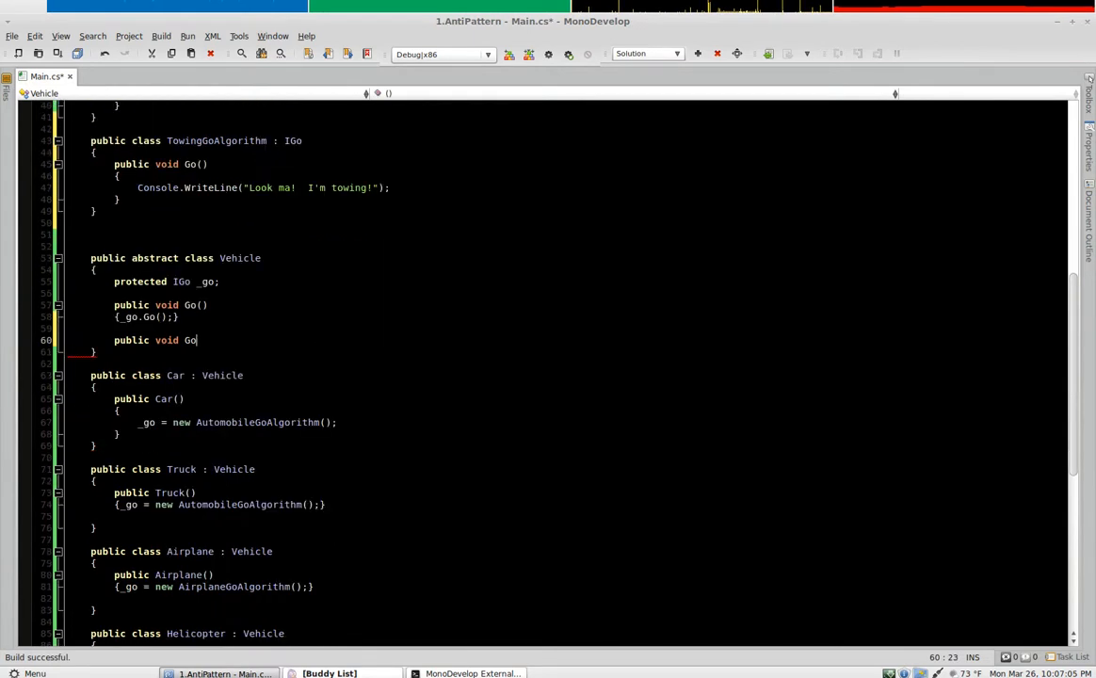
text((IGo go)
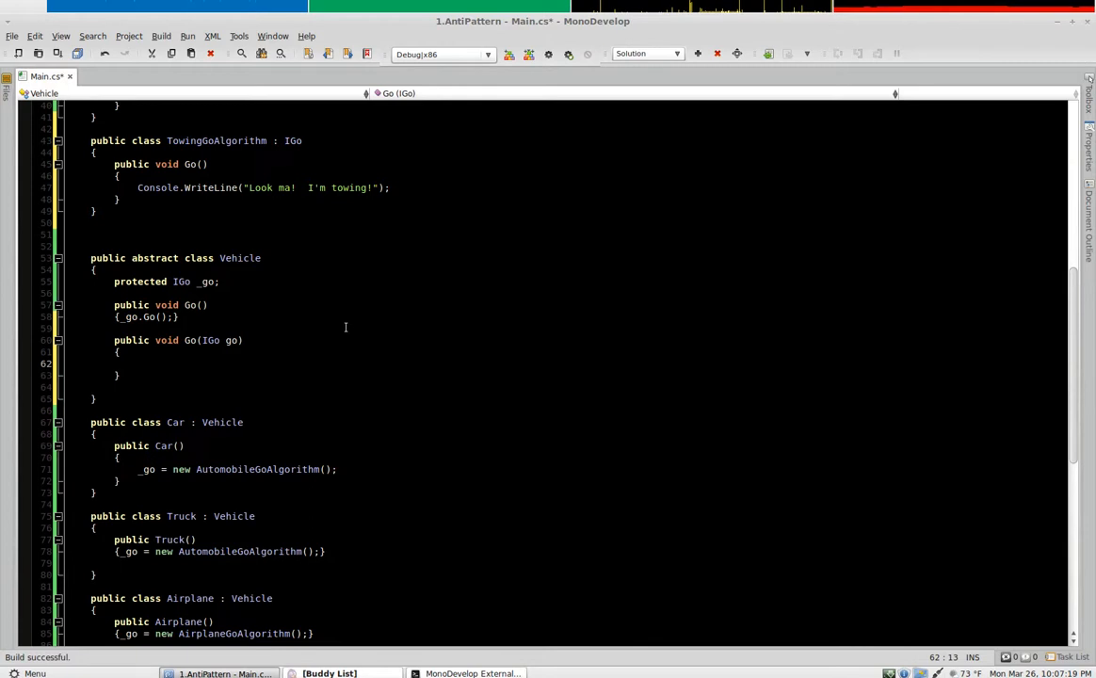
click(138, 365)
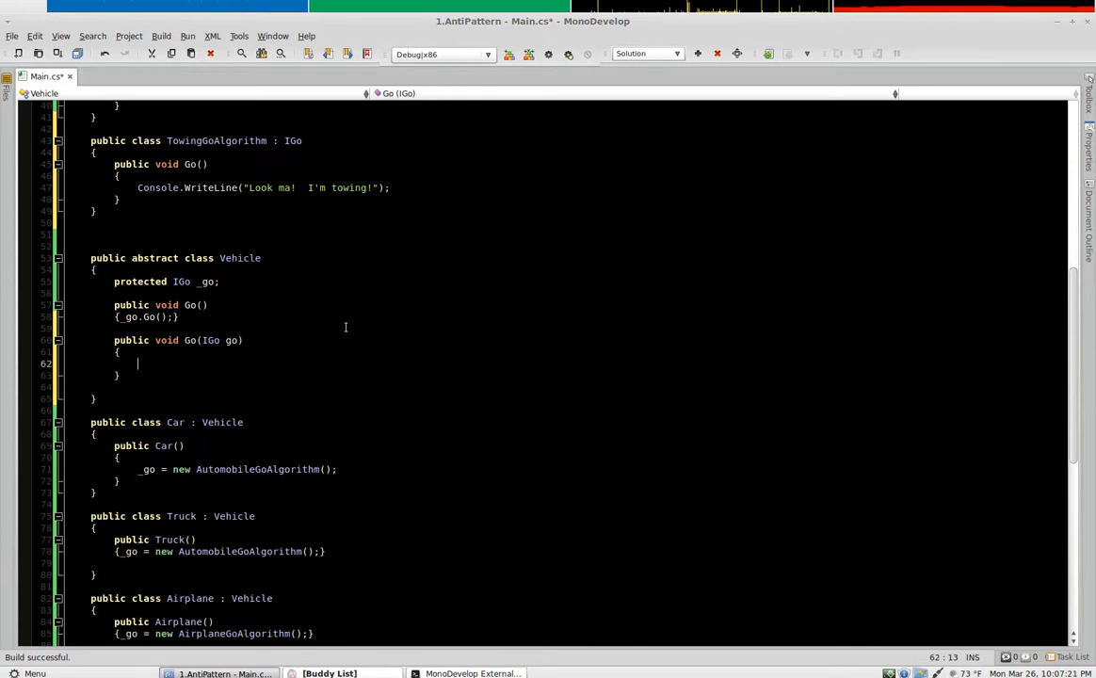
text(go.Go();)
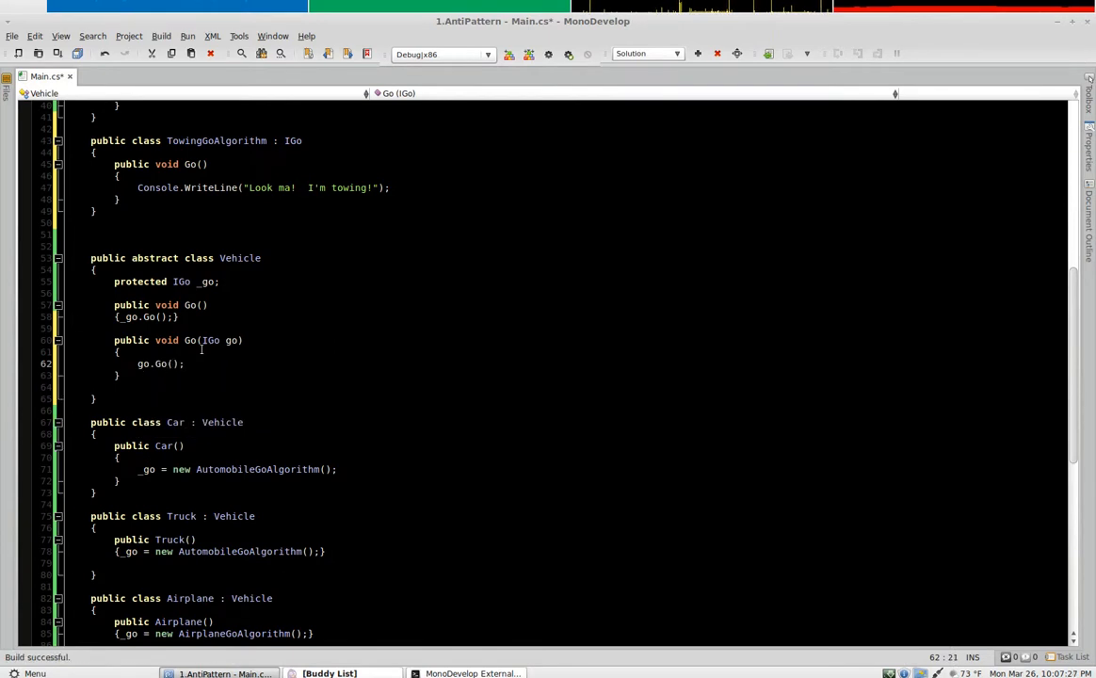
scroll(down, 3)
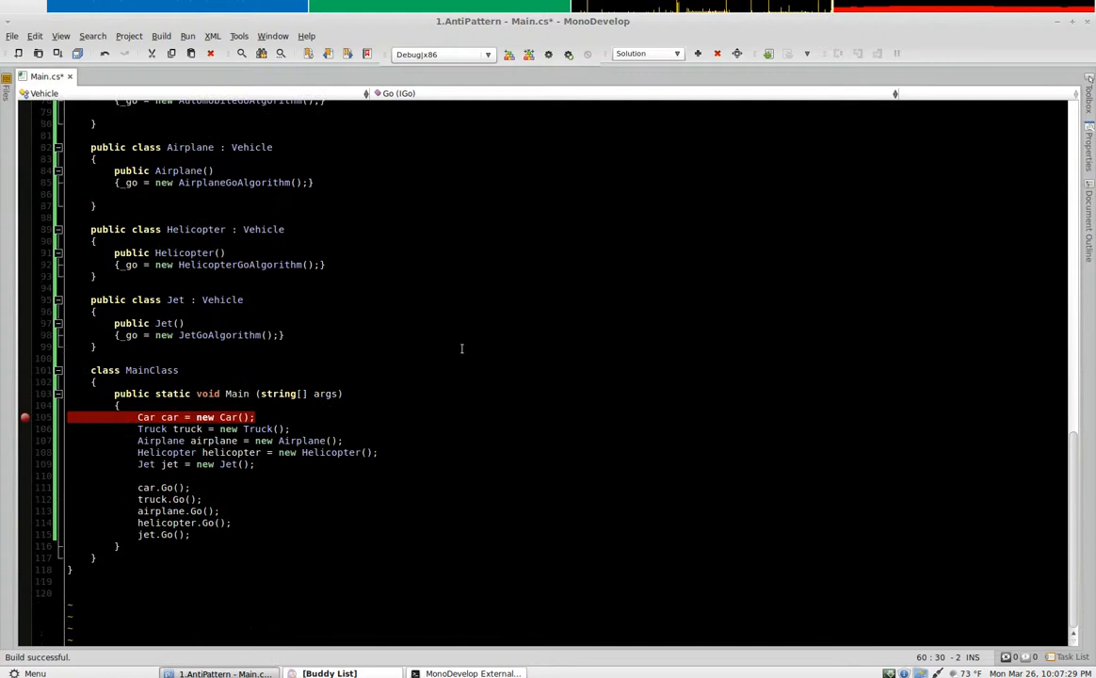
Step: End Main with truck.Go(new TowingGoAlgorithm()); after the jet.Go() call
click(226, 535)
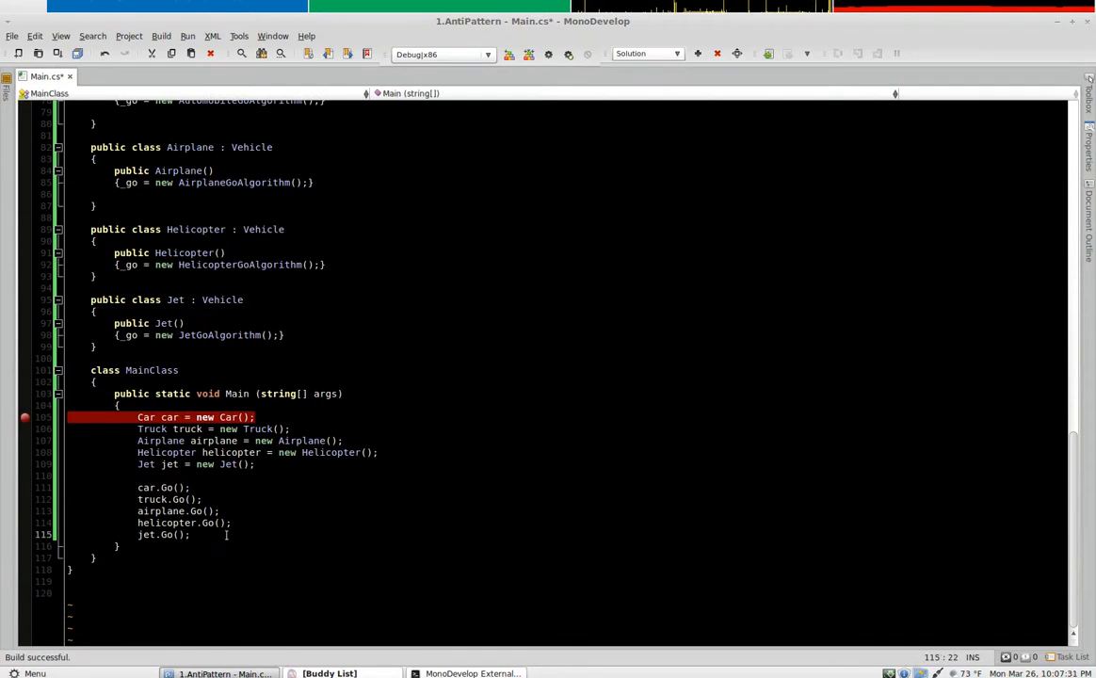
text(truck.Go)
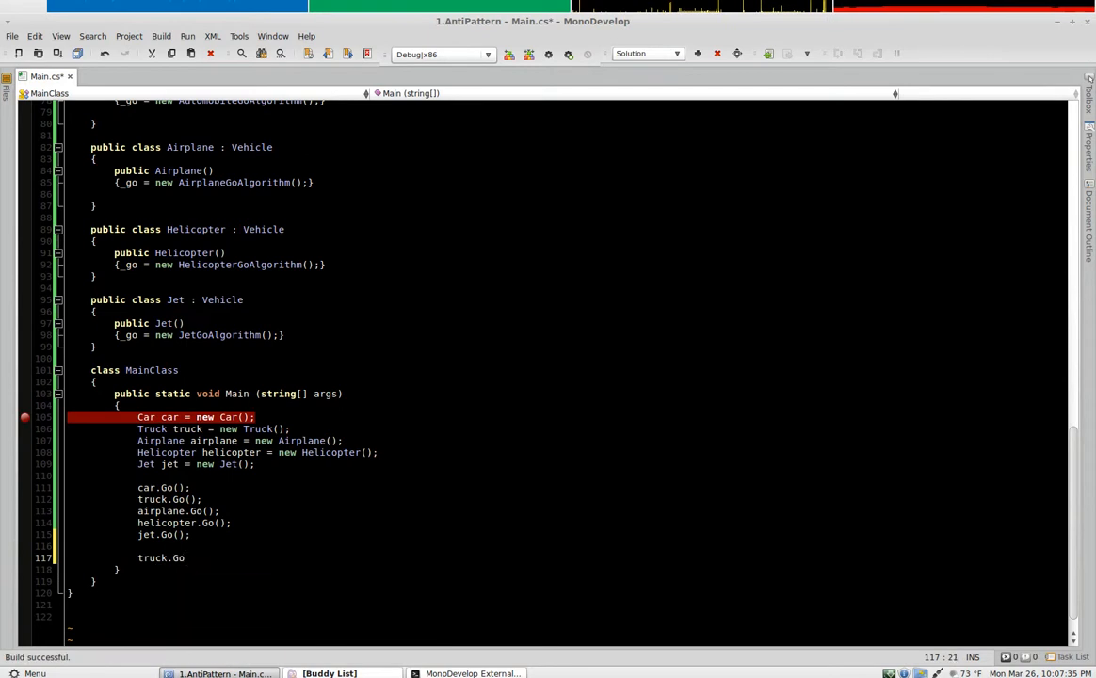
text((new TowingGoAlgorithm()
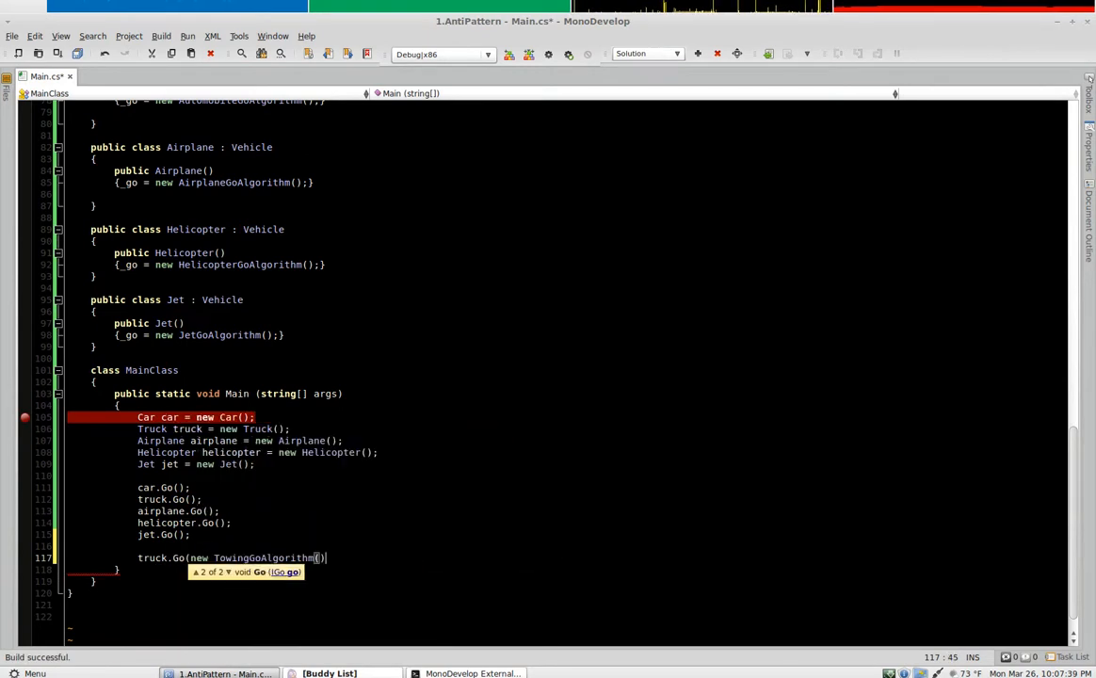
text();)
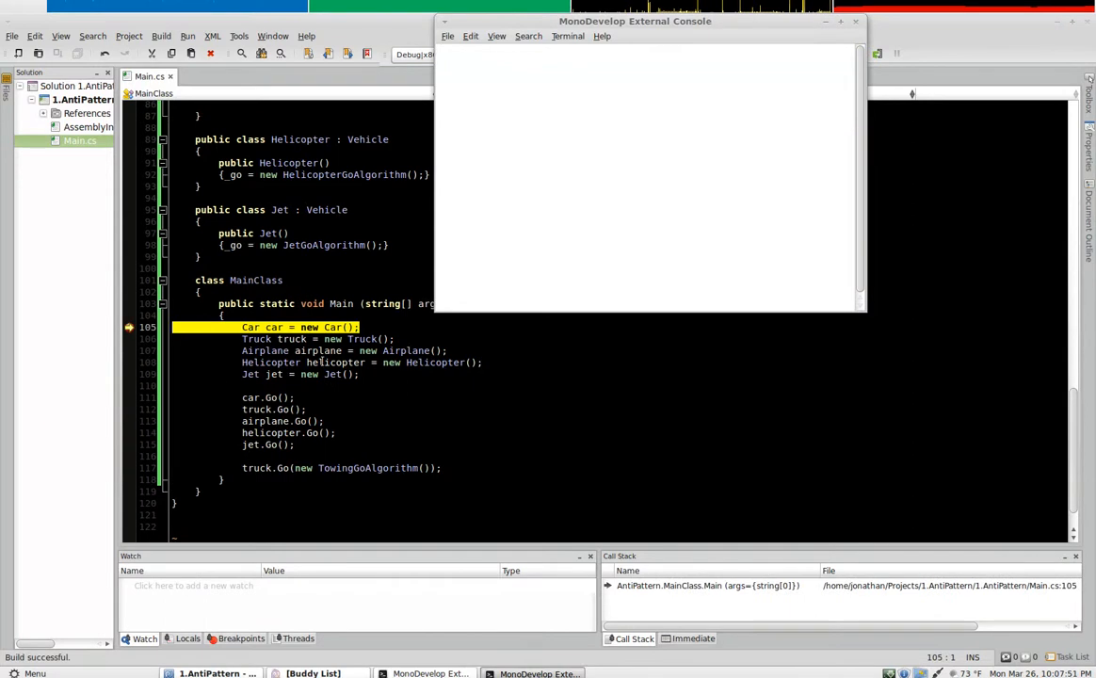
Step: Continue past the breakpoint with F5 so the program runs in the external console
key(F5)
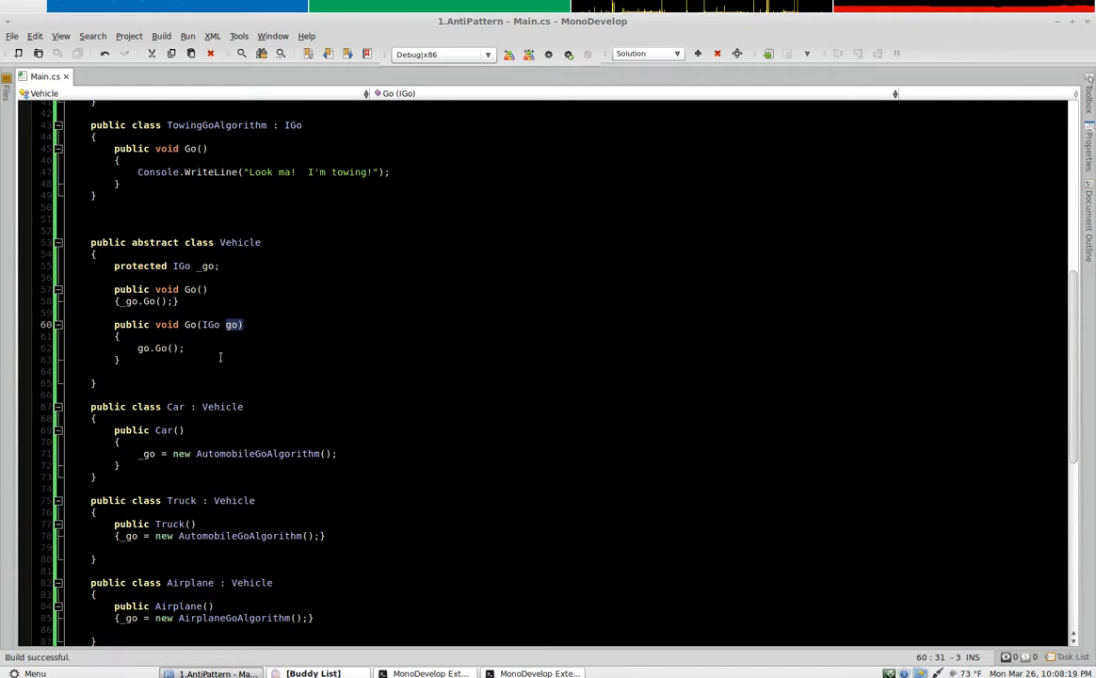
Step: Add a jet.Go() call after the towing call in Main and start a new line
scroll(down, 3)
text(truck.Go(new TowingGoAlgorithm());)
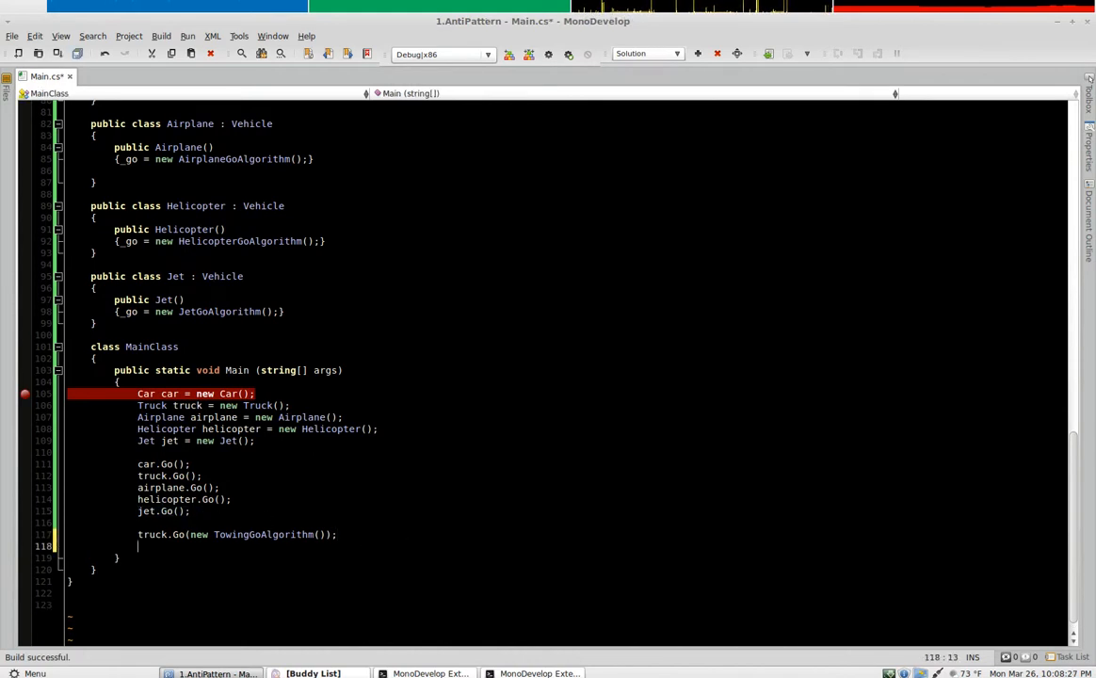
text(jet.Go();)
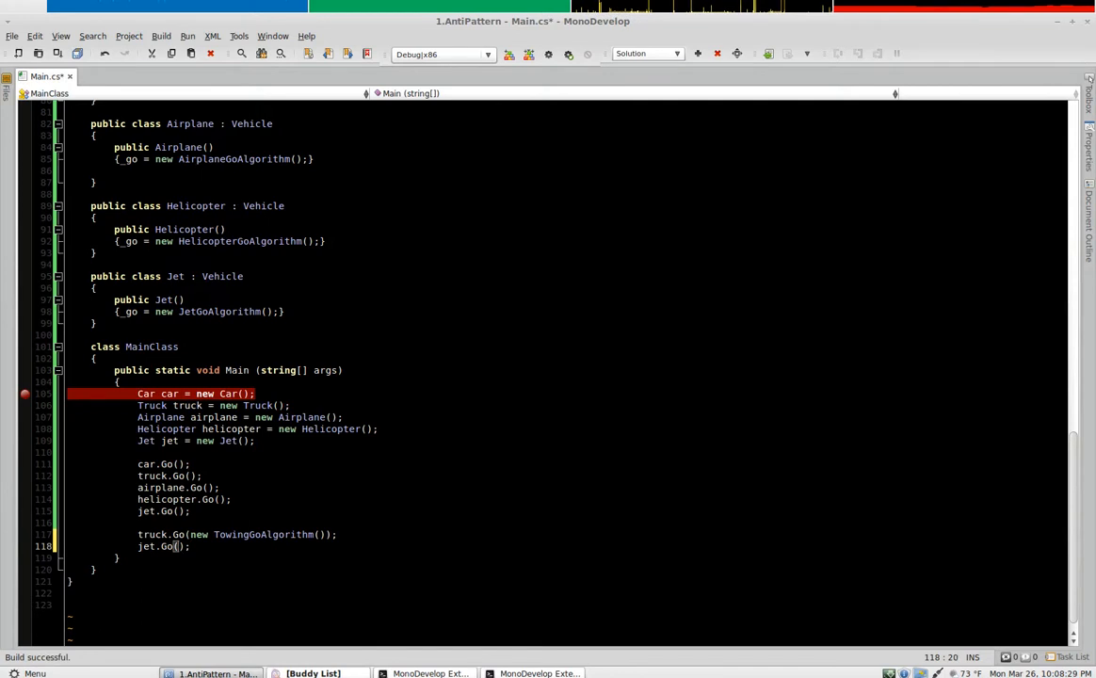
text(nw)
text(public Truck)
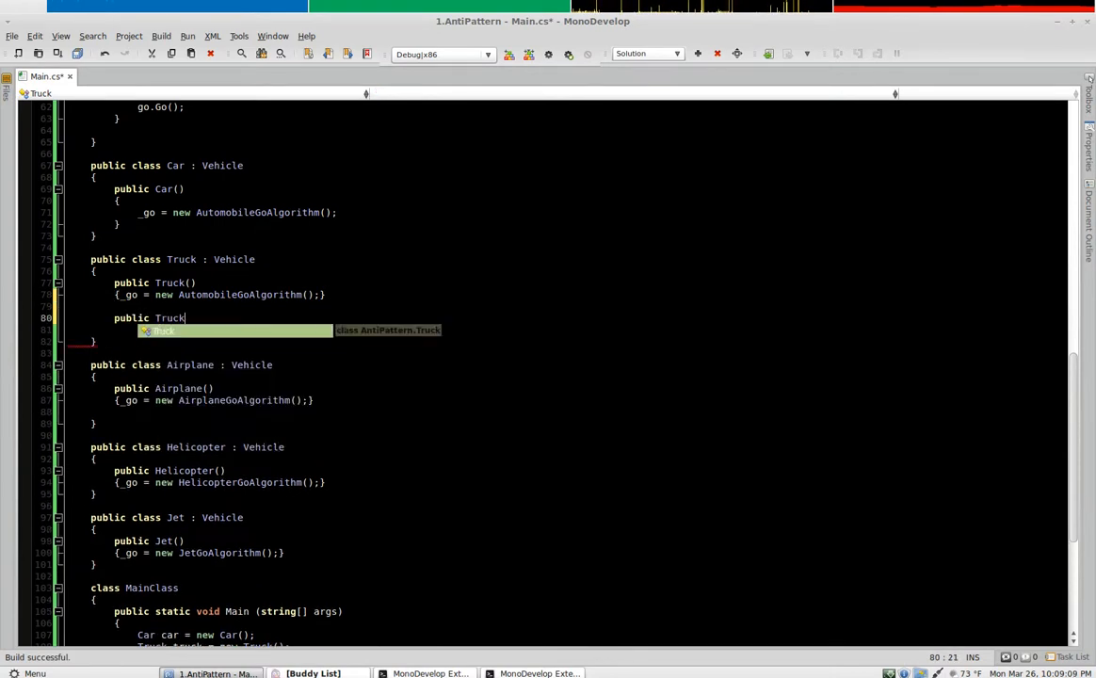
Step: Add public Truck(TowingGoAlgorithm go) { _go = go; } to the Truck class
text(()
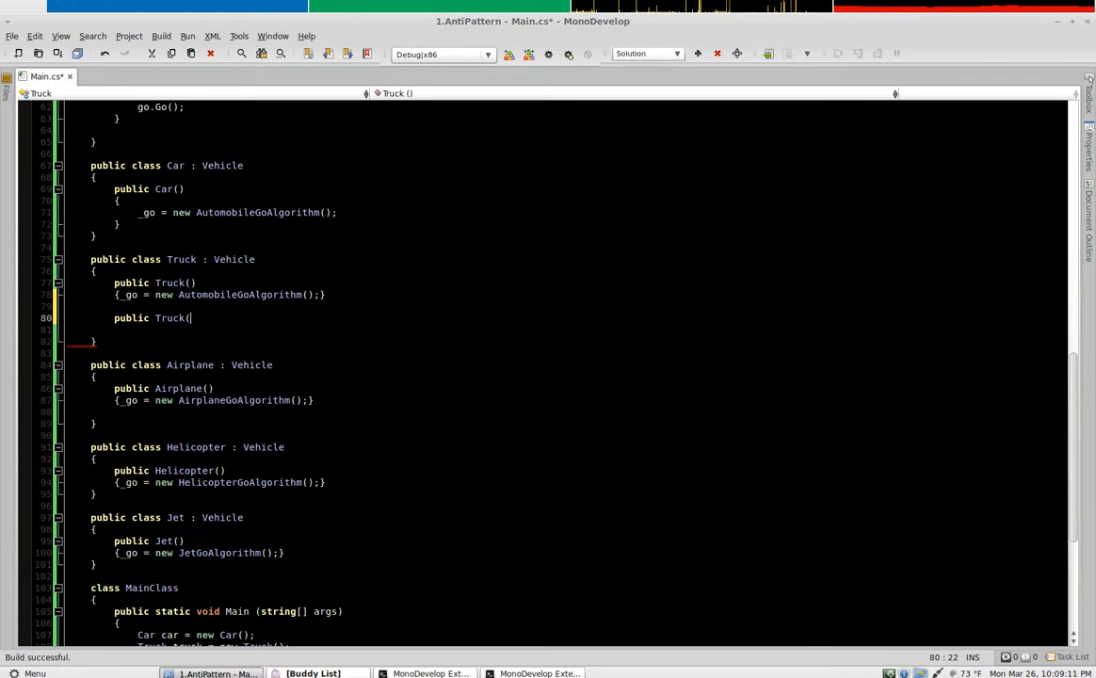
text(TowingGoAlgorithm go)
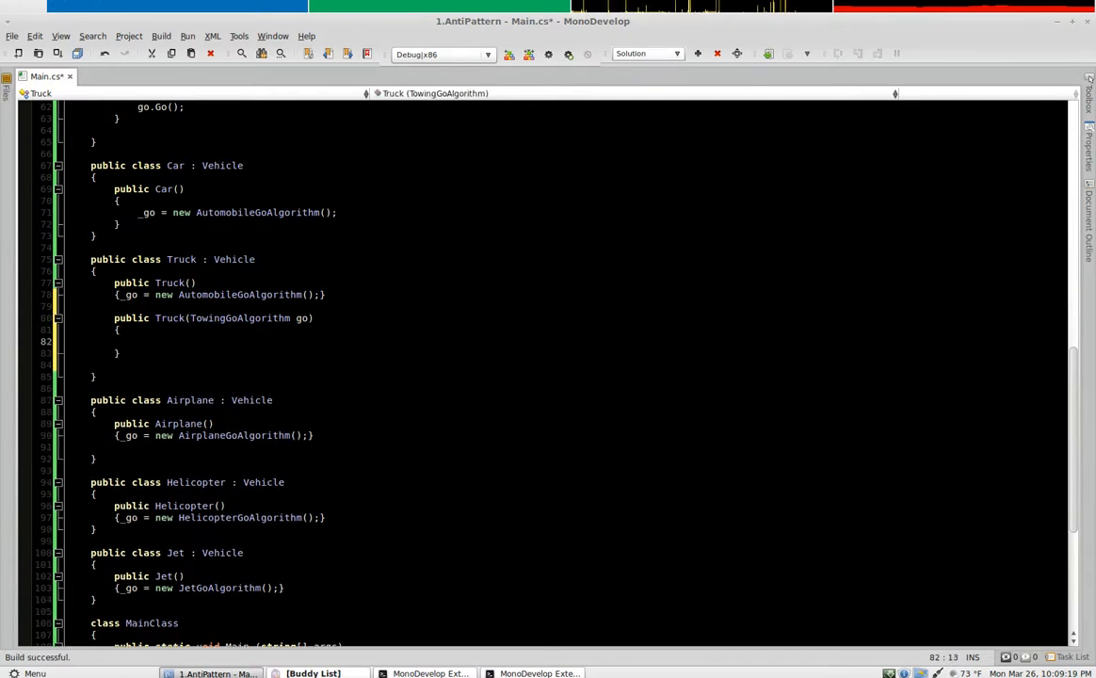
double_click(241, 318)
text(_)
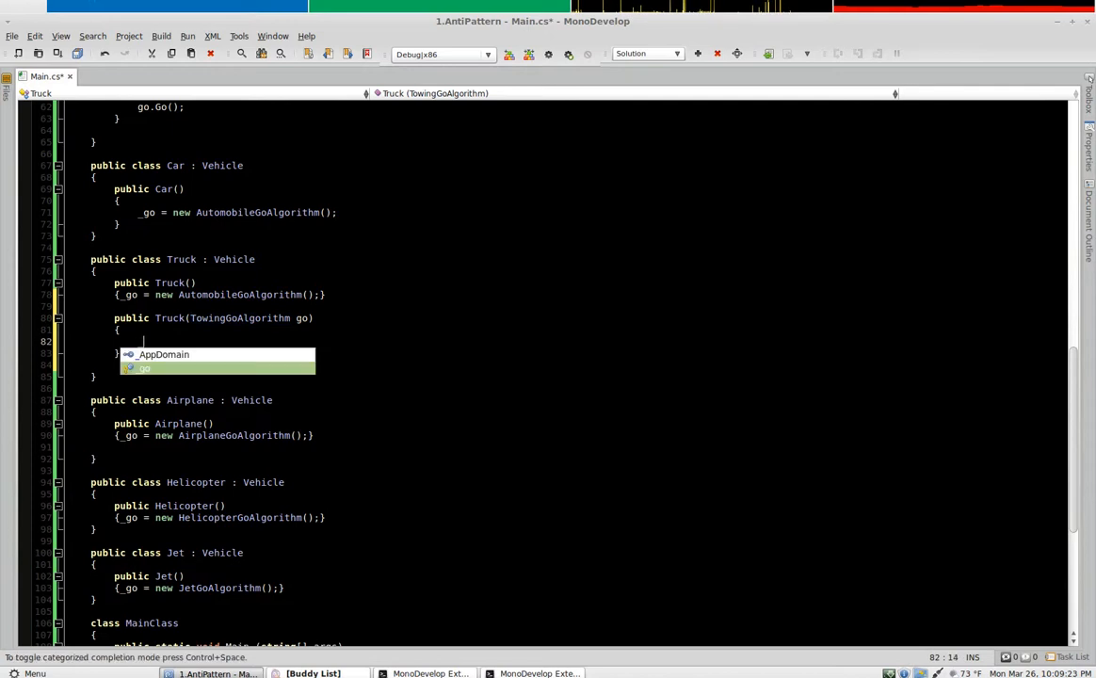
text(go = go();)
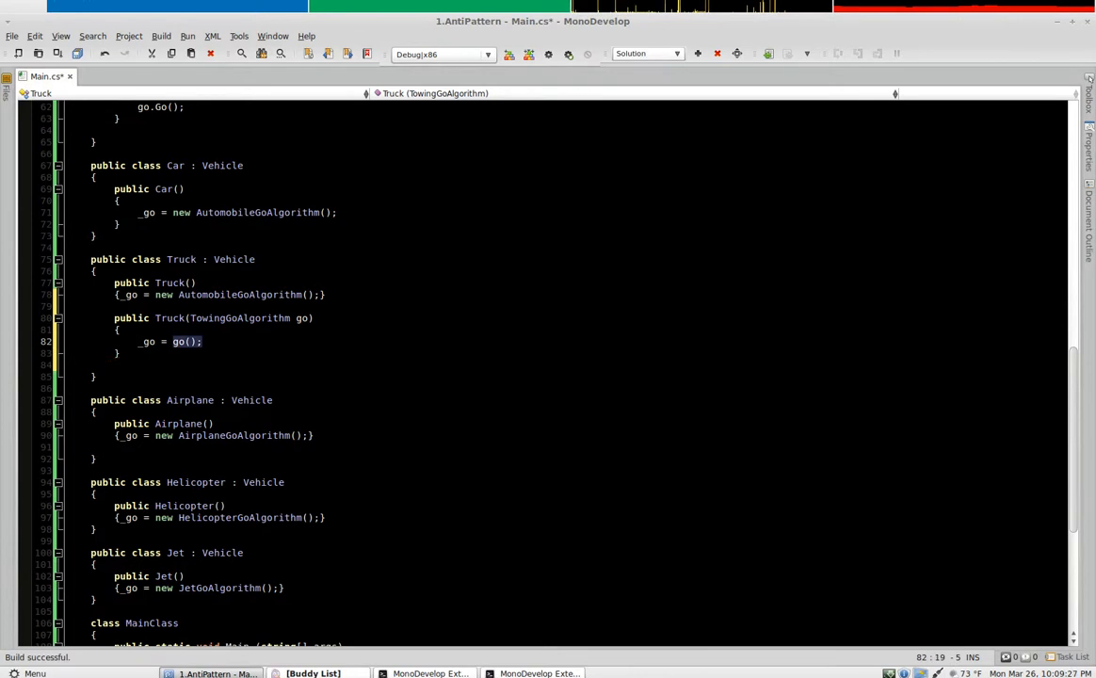
text(go)
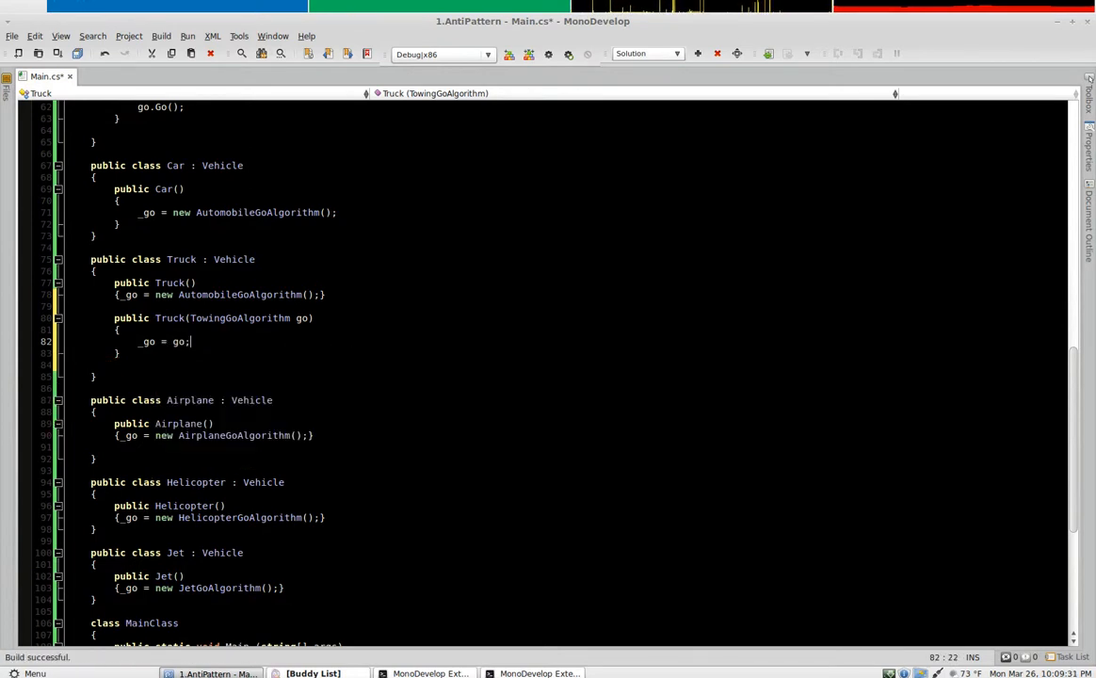
scroll(down, 3)
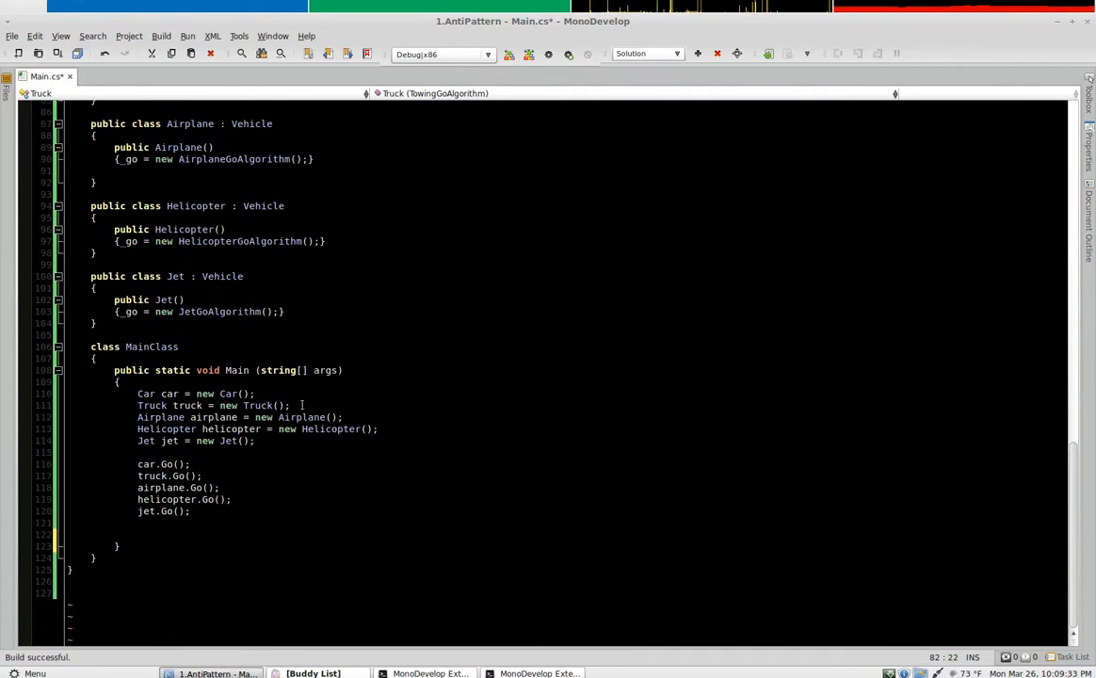
Step: Run the program from Main and bring the MonoDevelop External Console forward
click(275, 405)
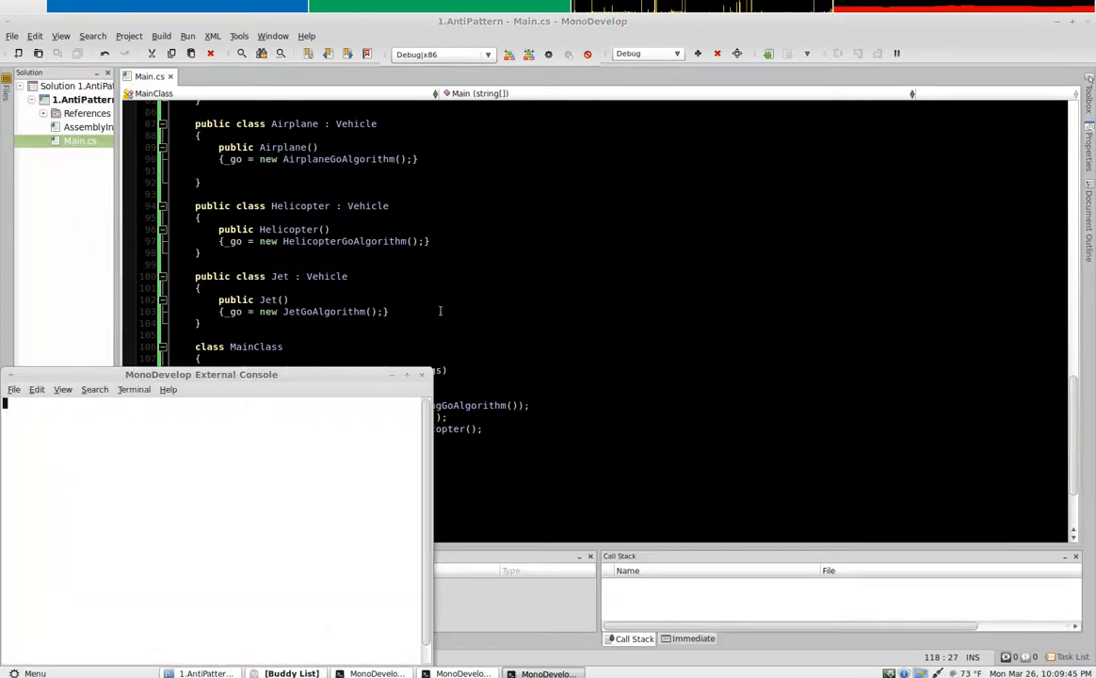
click(508, 53)
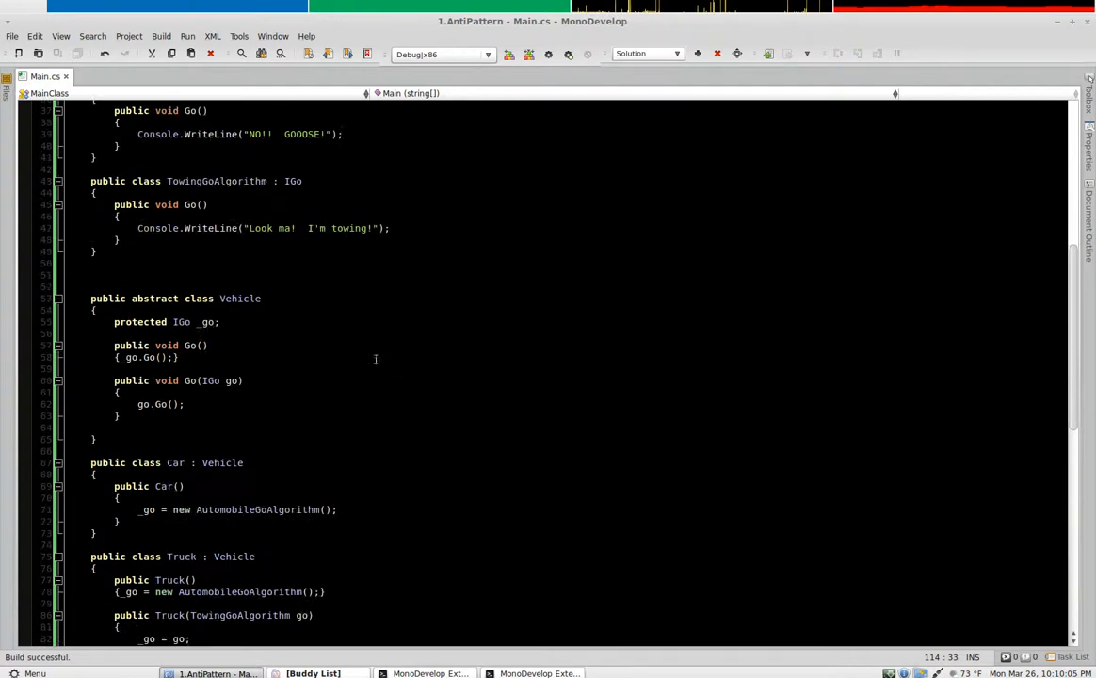
scroll(down, 3)
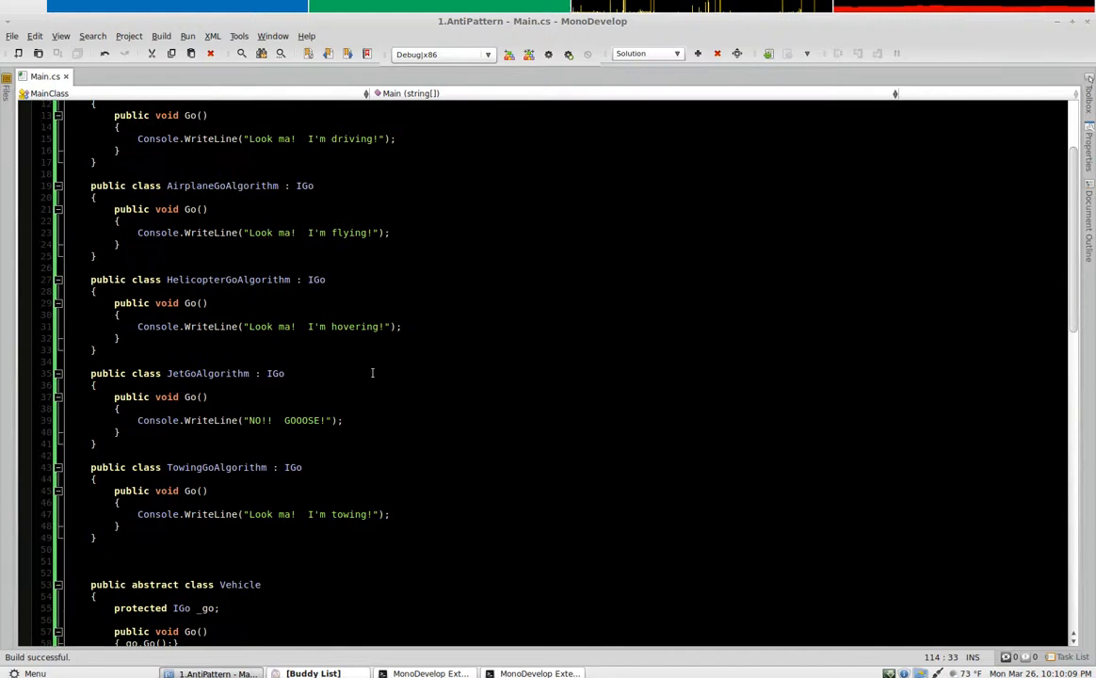
scroll(down, 3)
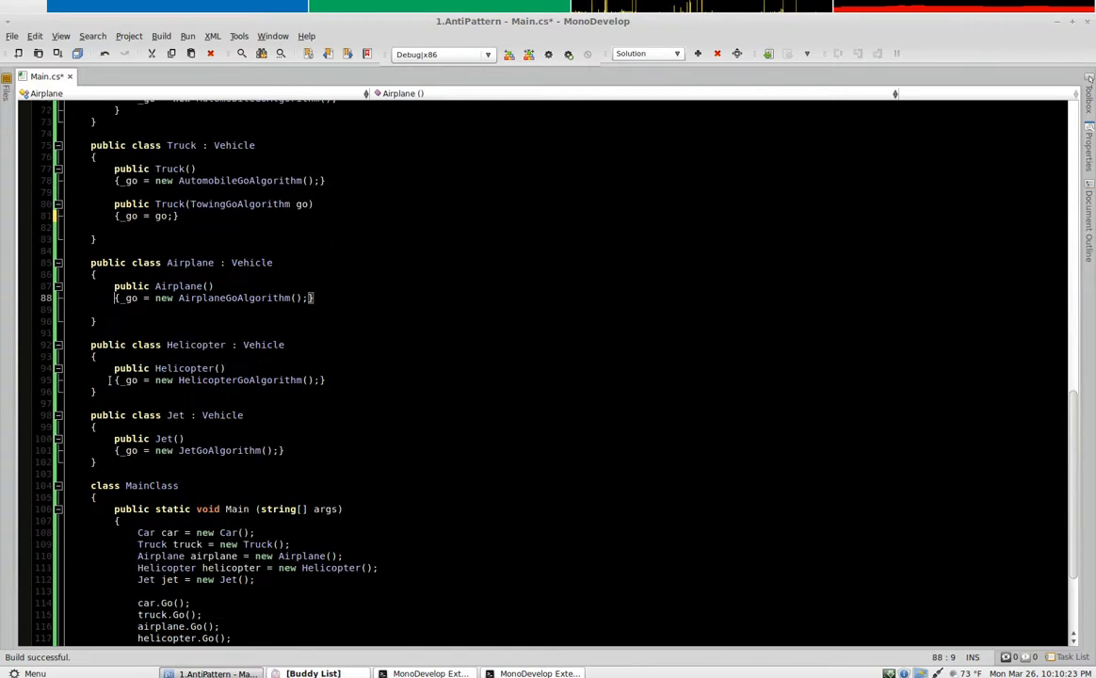
scroll(down, 3)
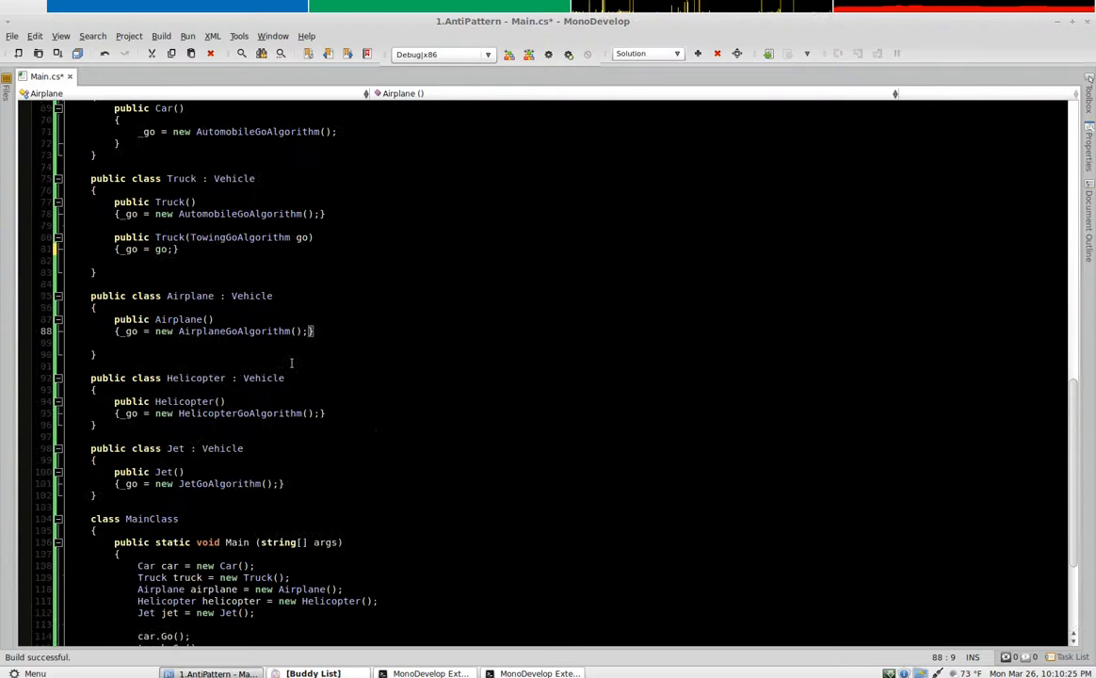
scroll(up, 3)
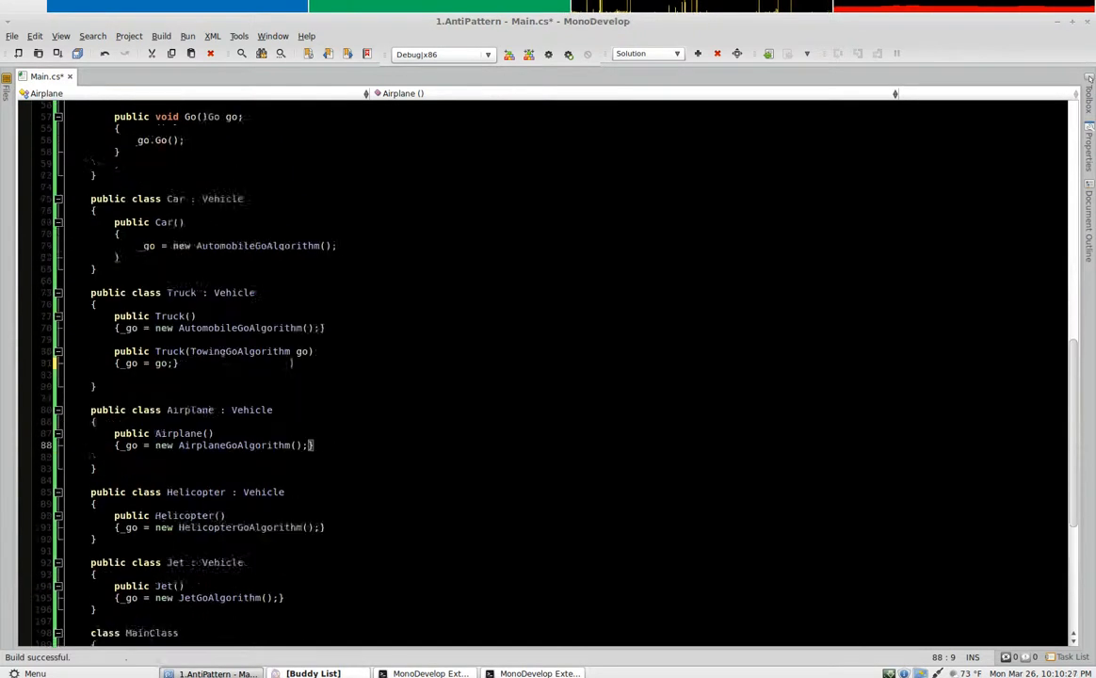
scroll(down, 3)
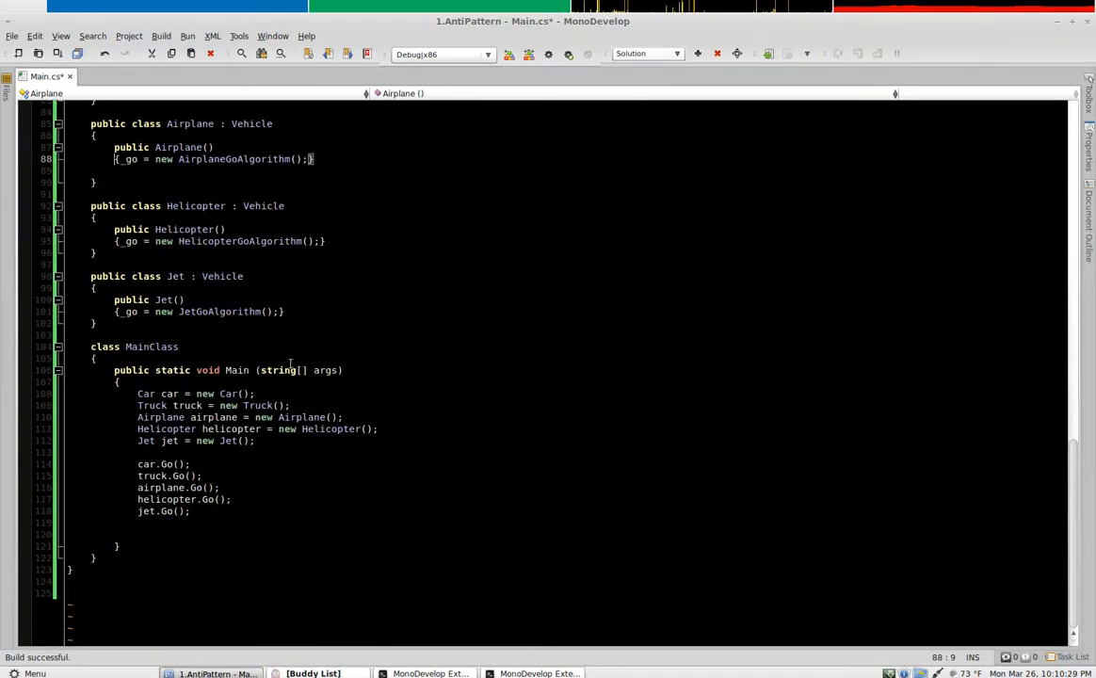